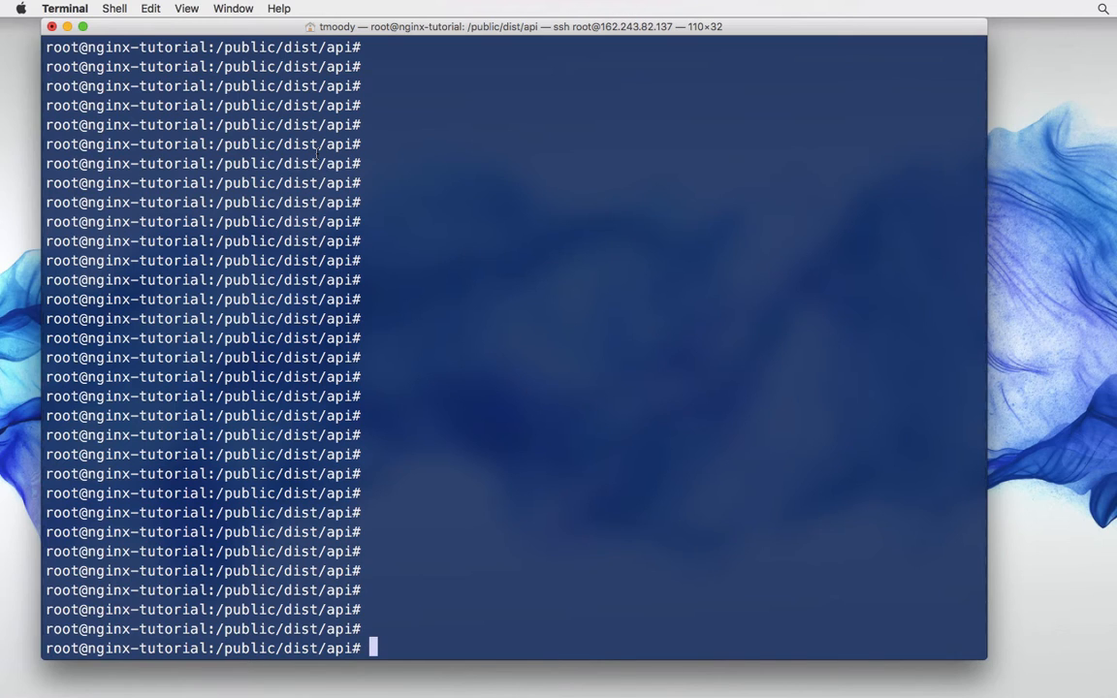
{"action": "mouse_move", "coordinate": [462, 356]}
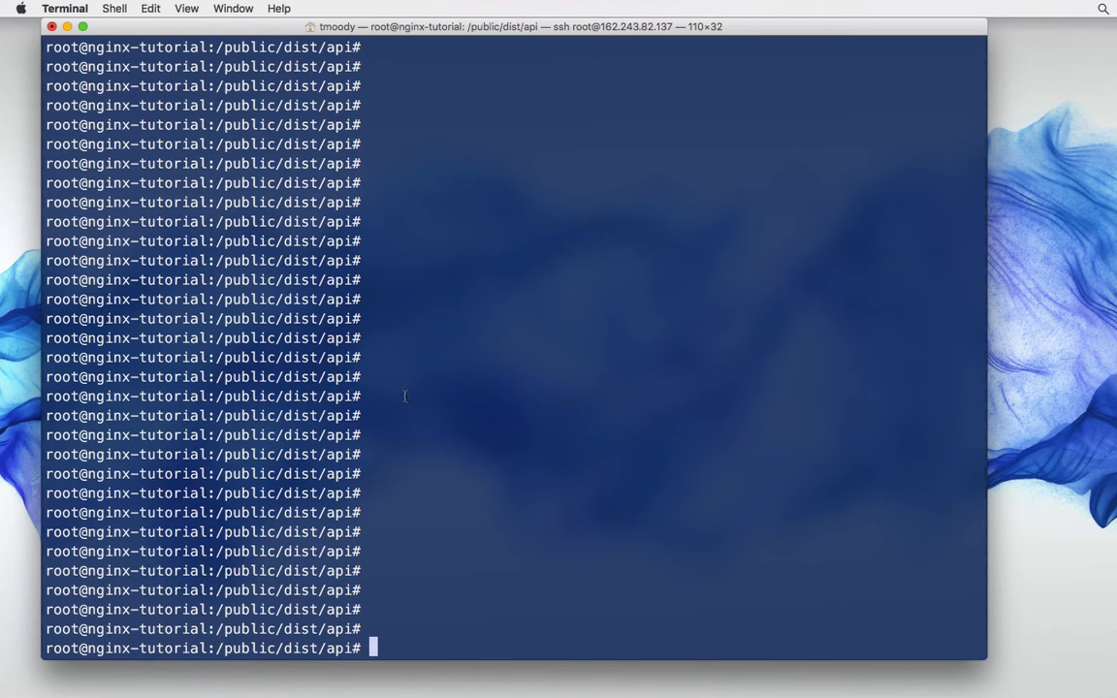
List the contents of the api folder with ls, which shows nothing
{"action": "type", "text": "ls"}
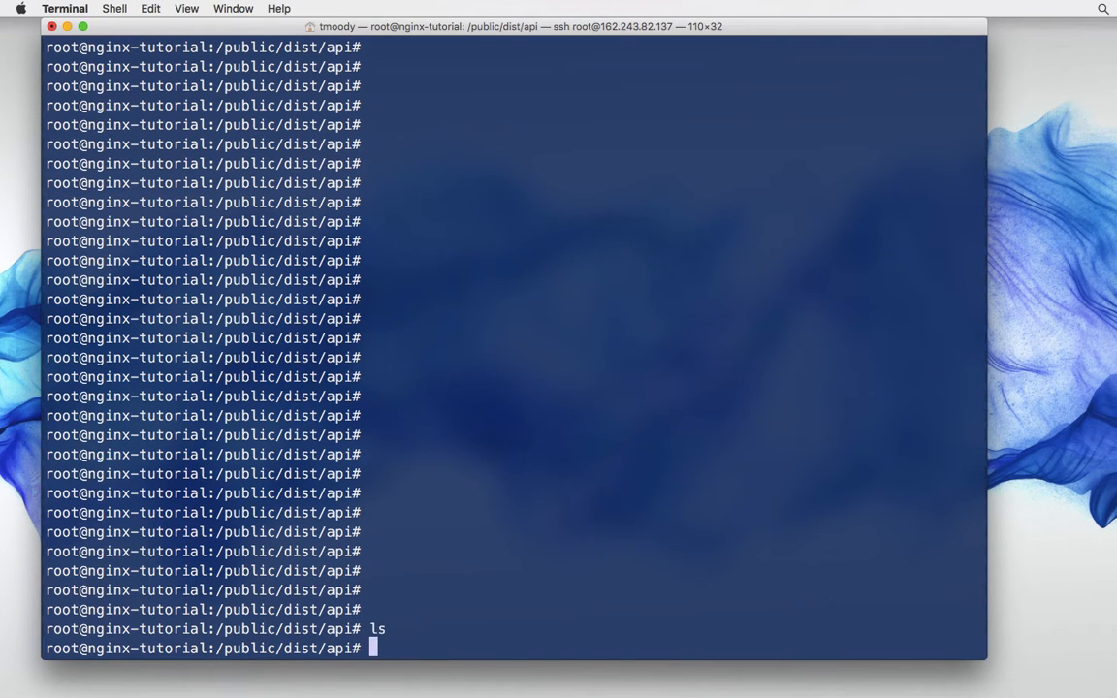
{"action": "mouse_move", "coordinate": [446, 442]}
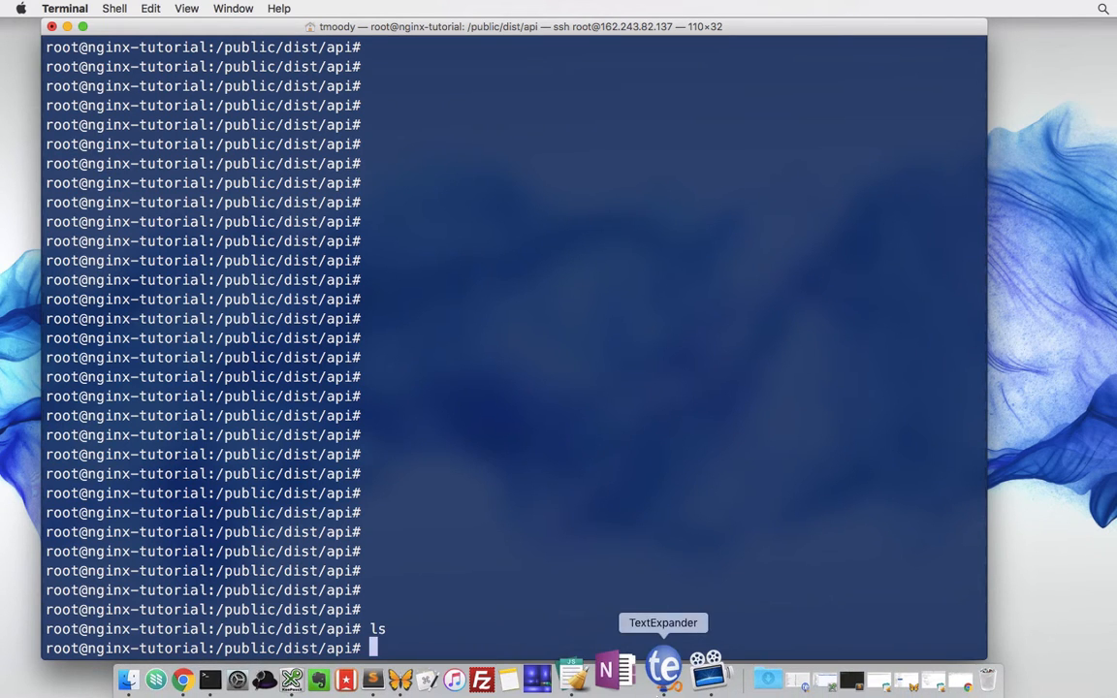
{"action": "mouse_move", "coordinate": [942, 663]}
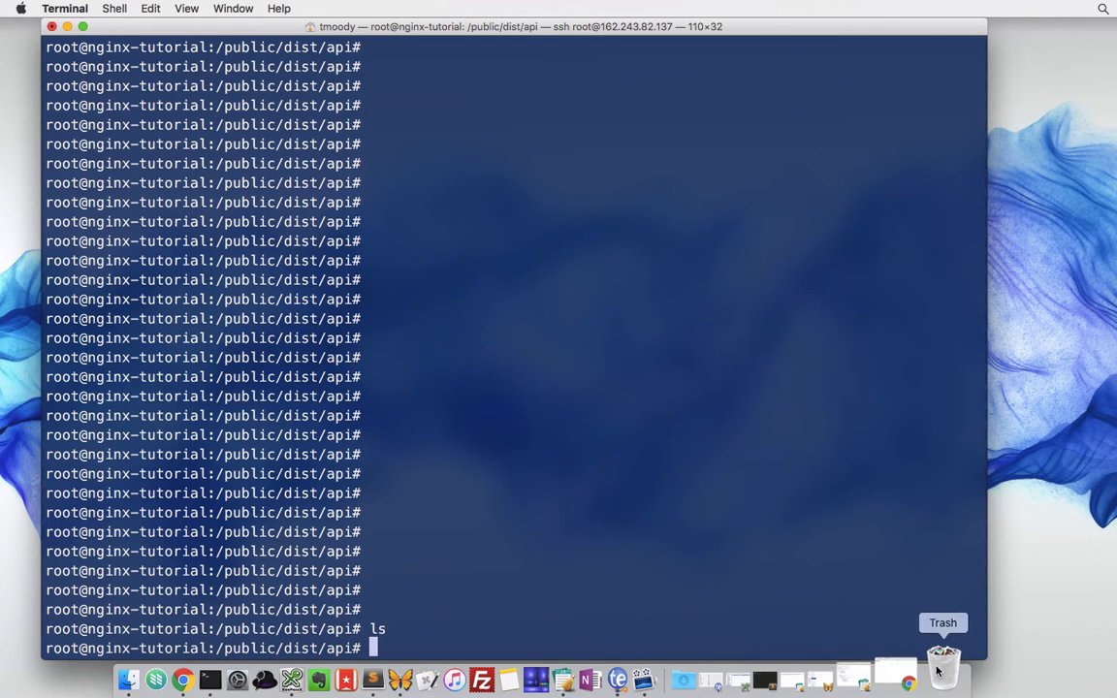
Bring up and dismiss the context menu on the server's Index Page
{"action": "right_click", "coordinate": [126, 178]}
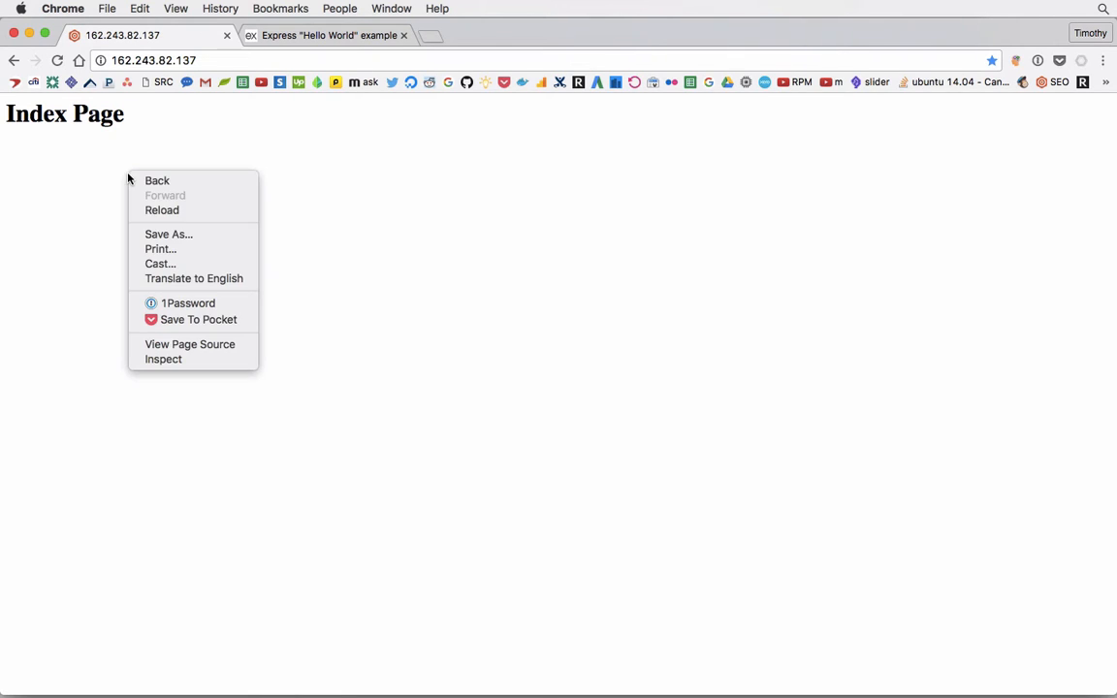
{"action": "mouse_move", "coordinate": [179, 345]}
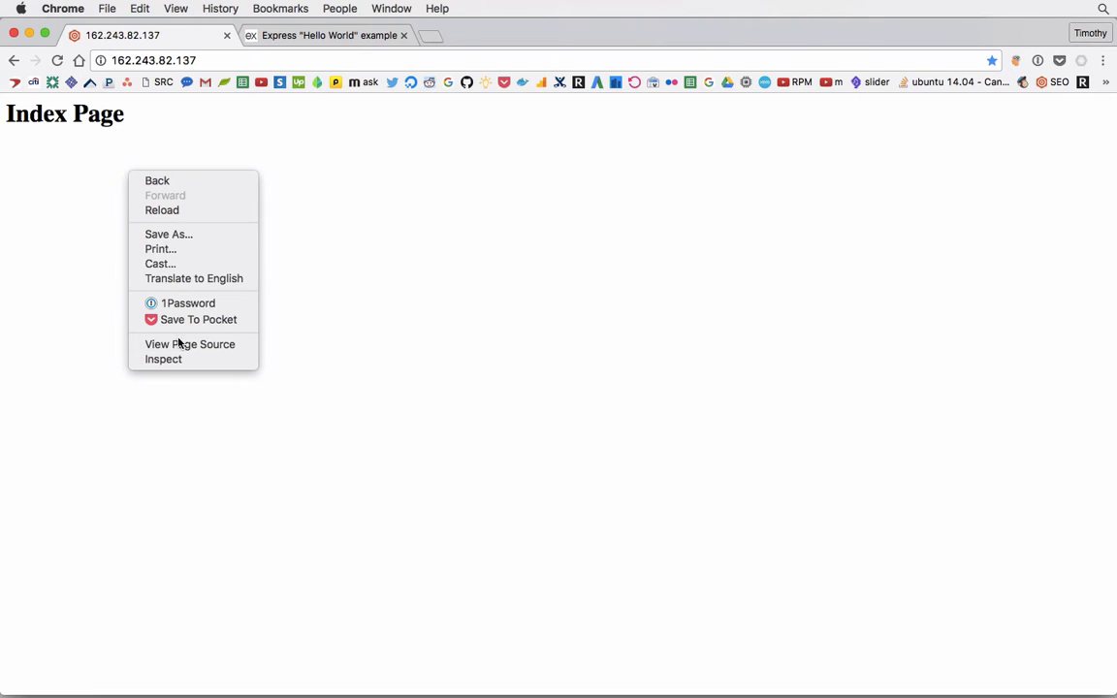
{"action": "left_click", "coordinate": [190, 346]}
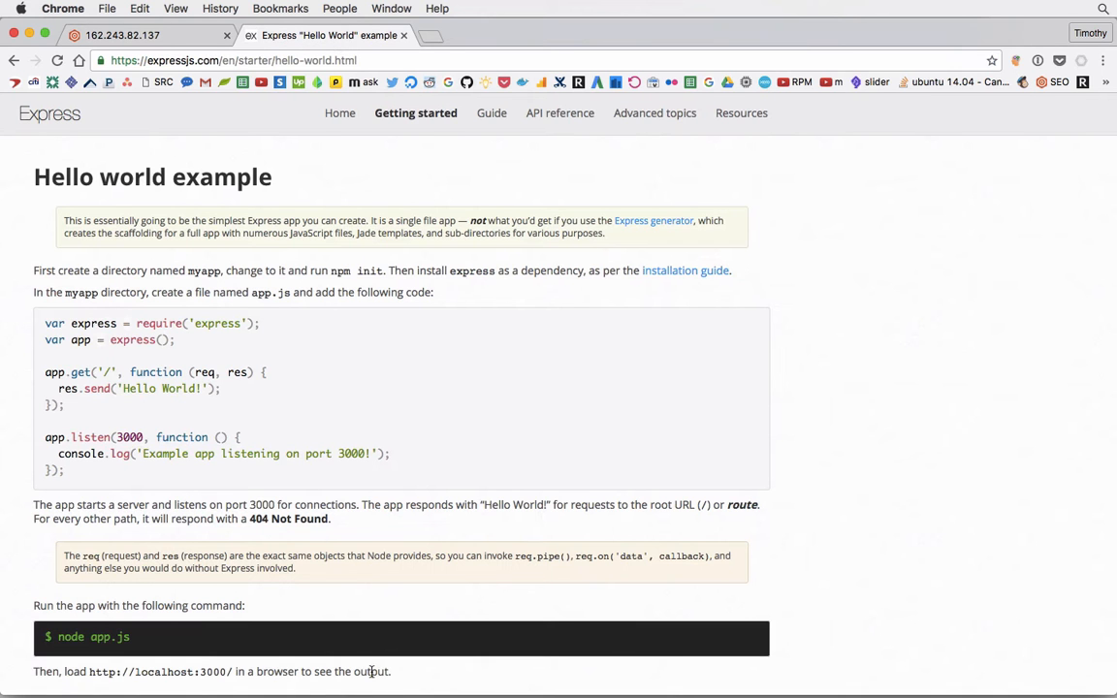
{"action": "scroll", "scroll_direction": "down", "scroll_amount": 3}
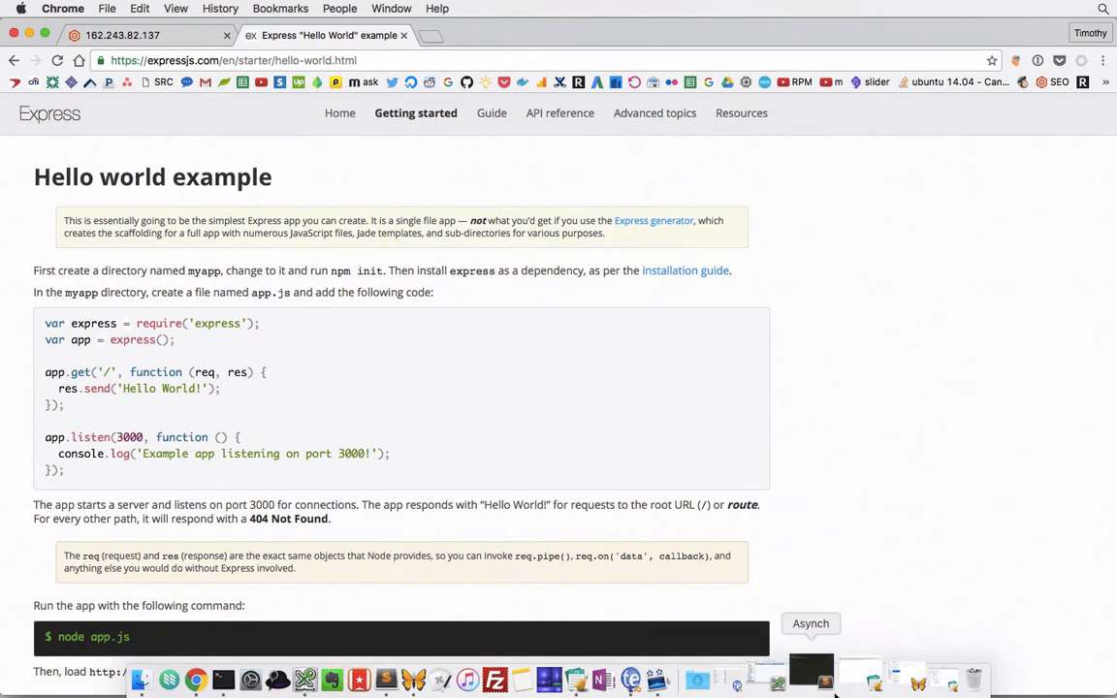
{"action": "left_click", "coordinate": [811, 679]}
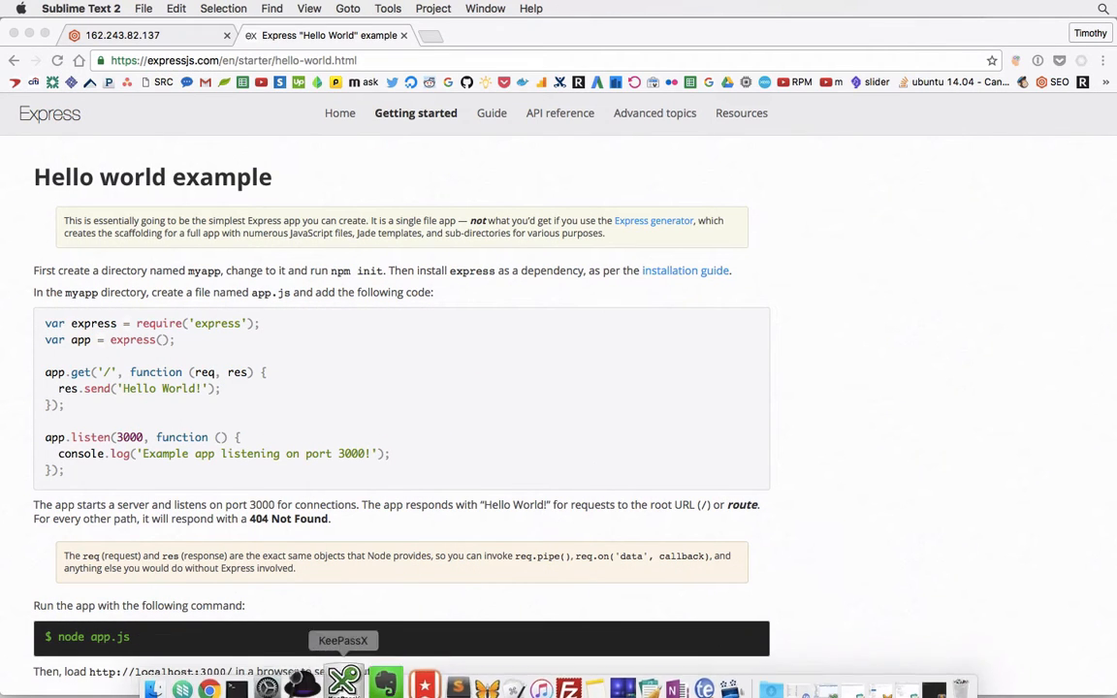
{"action": "mouse_move", "coordinate": [262, 669]}
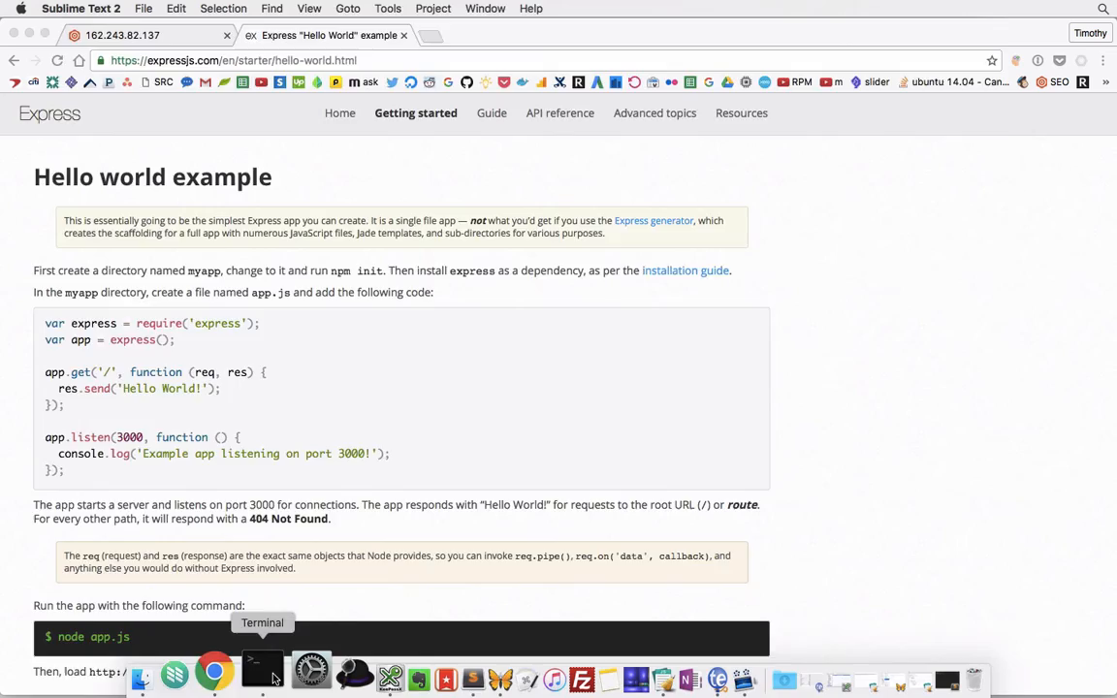
Run npm install -g express on the server, then list the folder with ls
{"action": "left_click", "coordinate": [262, 671]}
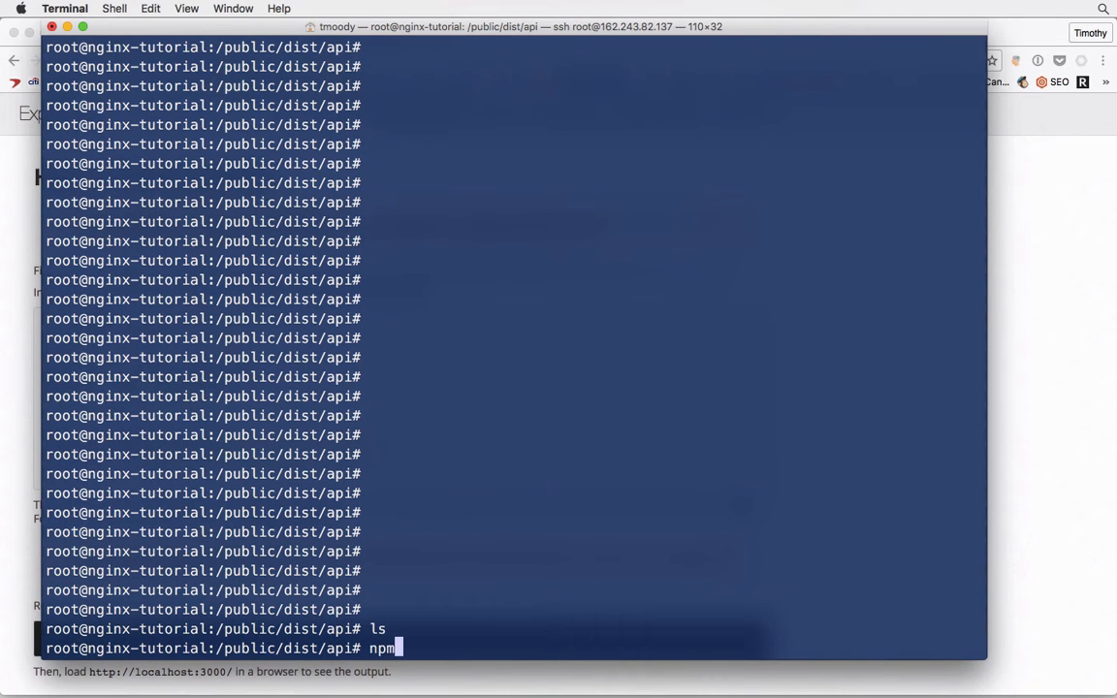
{"action": "type", "text": "install -g express"}
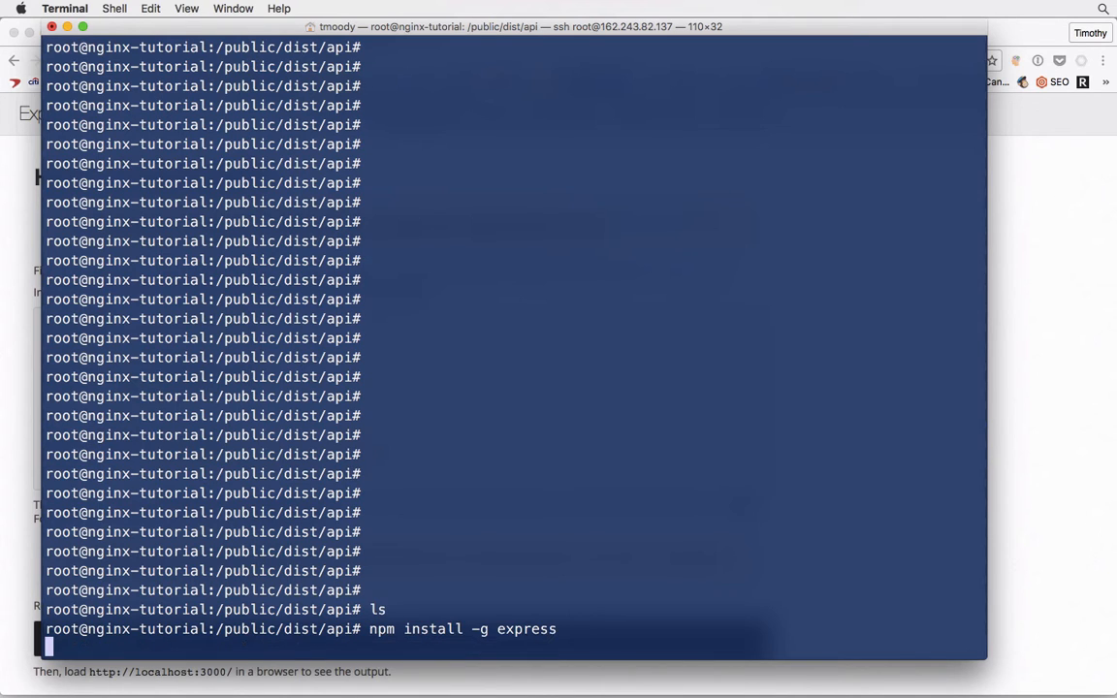
{"action": "key", "text": "enter"}
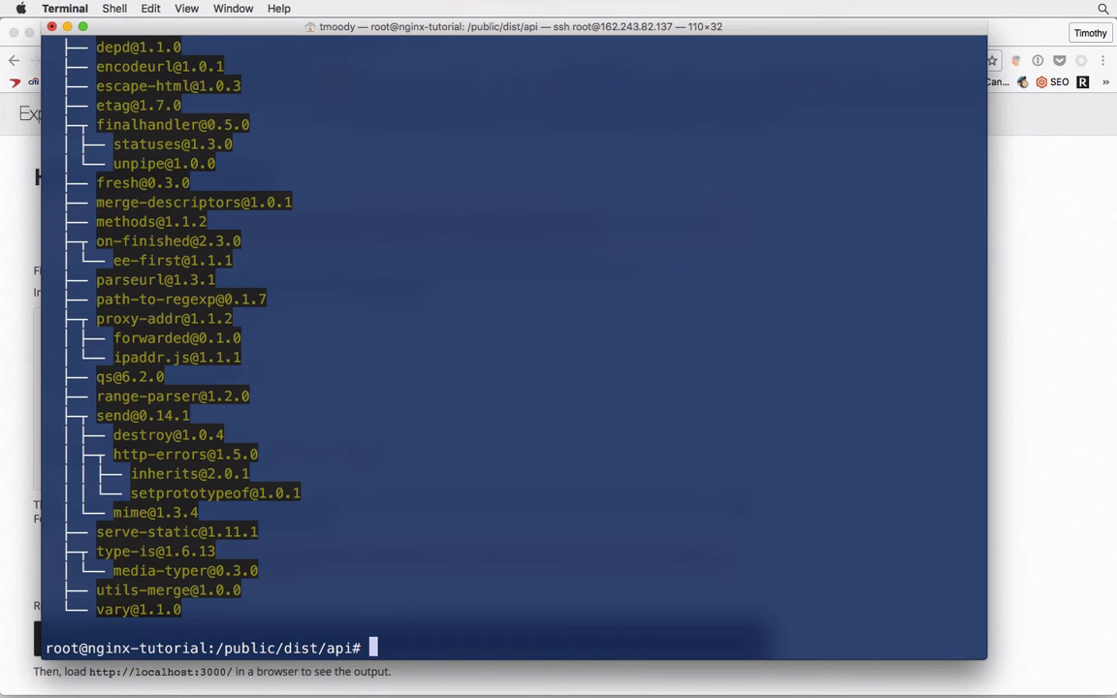
{"action": "type", "text": "ls"}
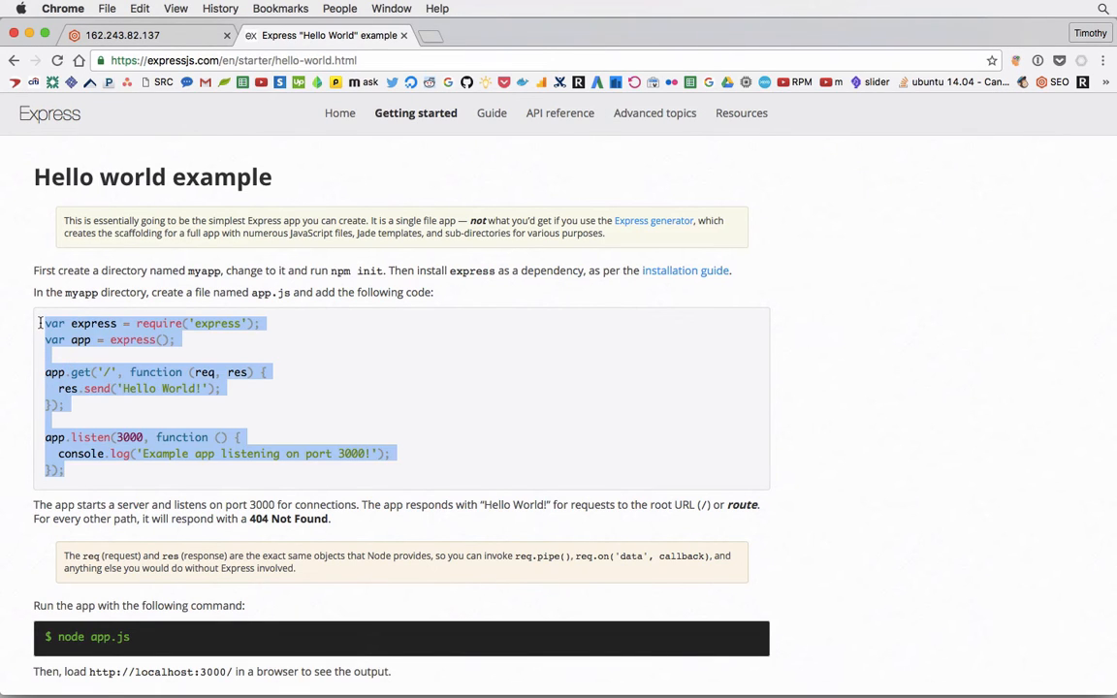
Create server.js in vim and paste in the Express Hello world code
{"action": "left_click", "coordinate": [268, 669]}
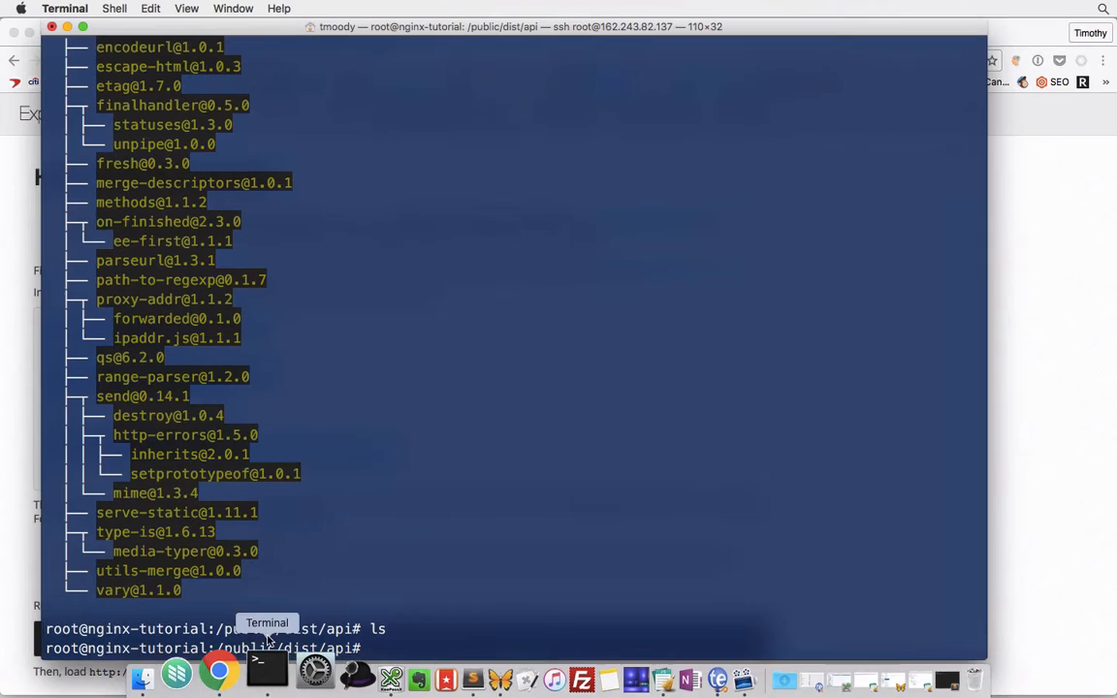
{"action": "type", "text": "vim se"}
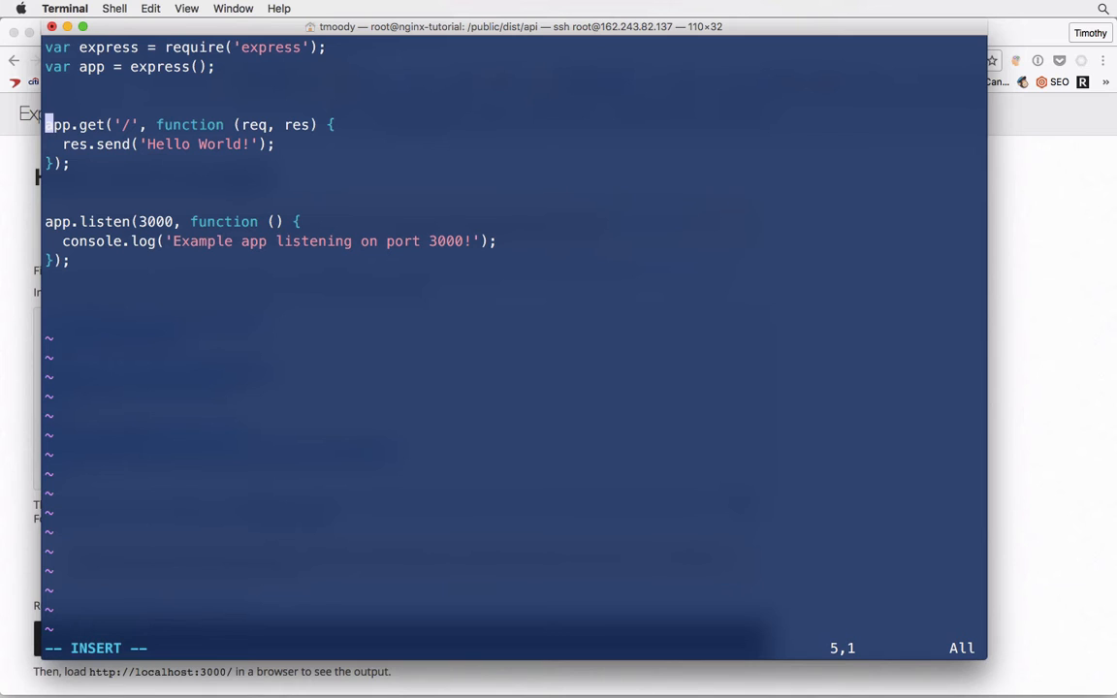
{"action": "key", "text": "Down"}
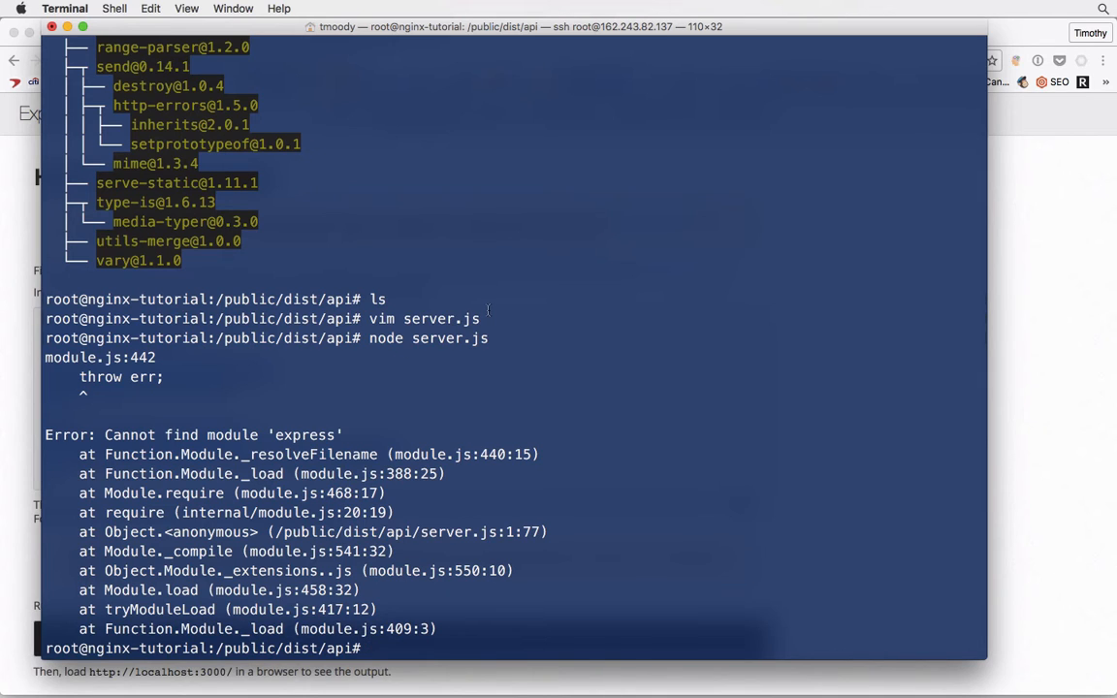
{"action": "mouse_move", "coordinate": [640, 361]}
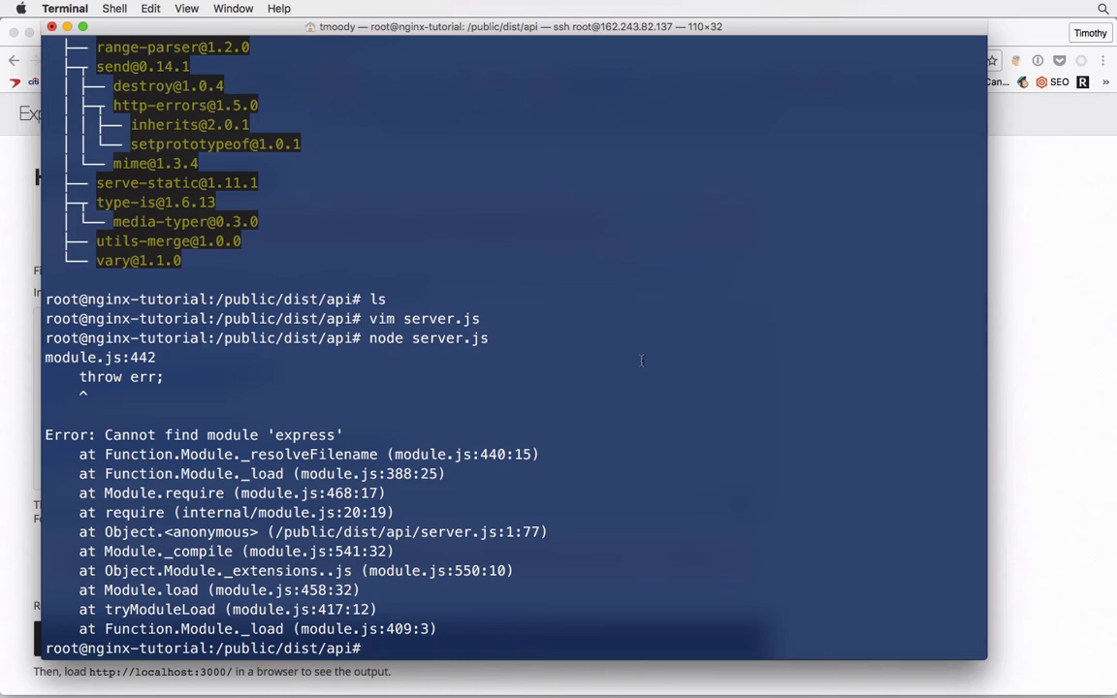
Reopen server.js, retry the global Express install and check the folder with ls
{"action": "type", "text": "vim server.j"}
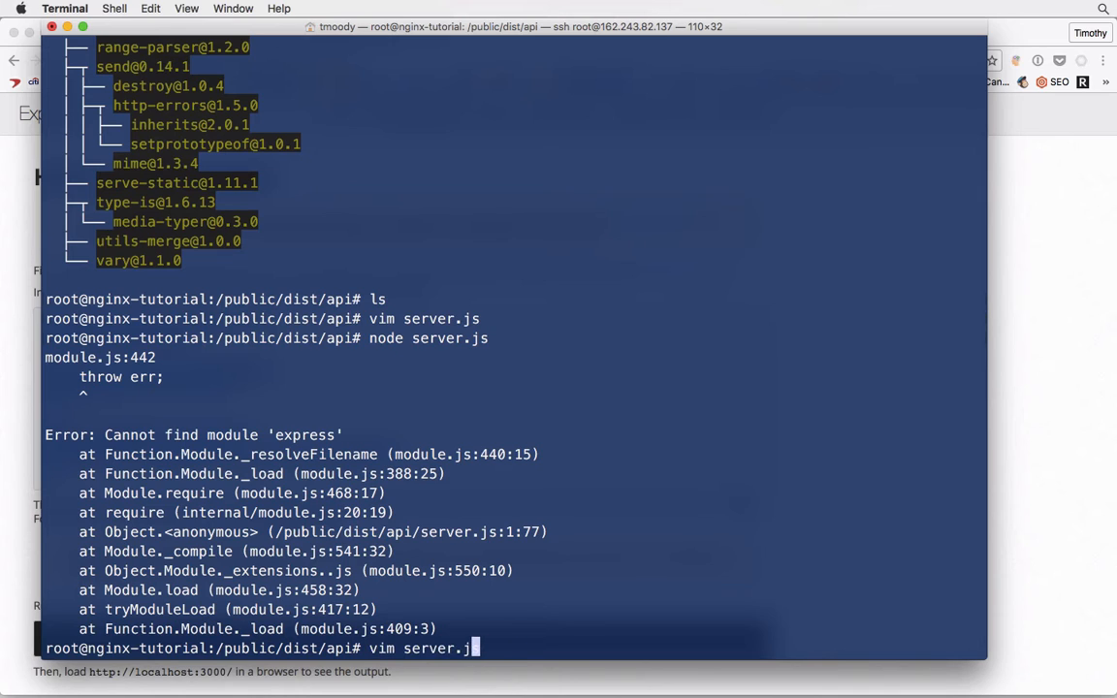
{"action": "type", "text": "npm install -g express"}
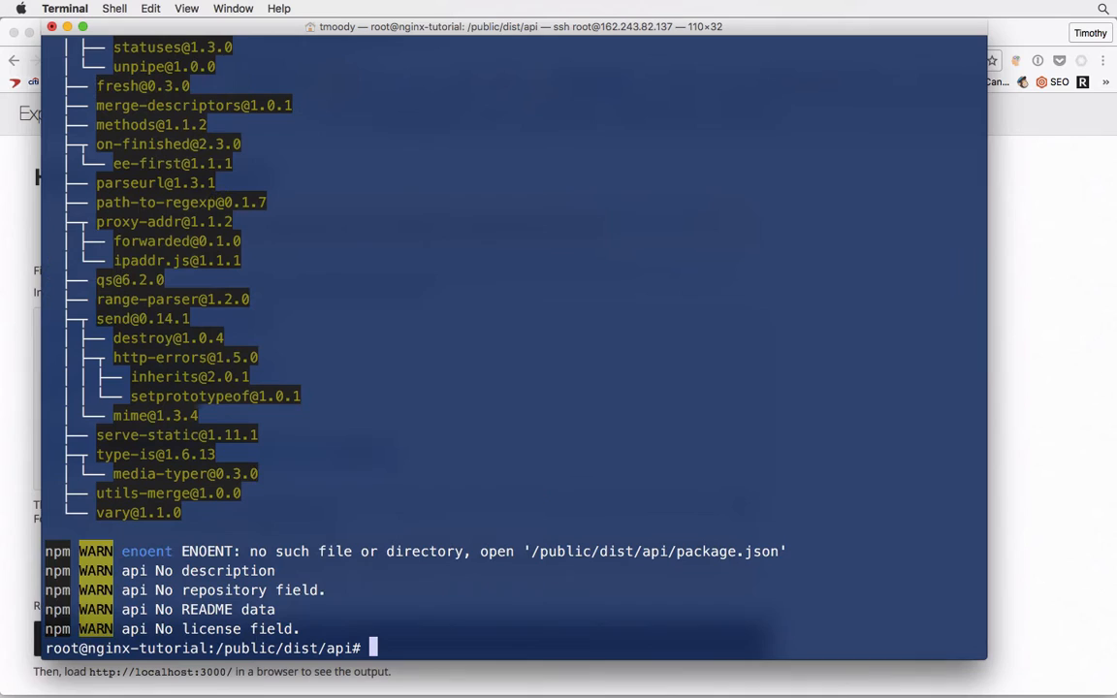
{"action": "type", "text": "ls"}
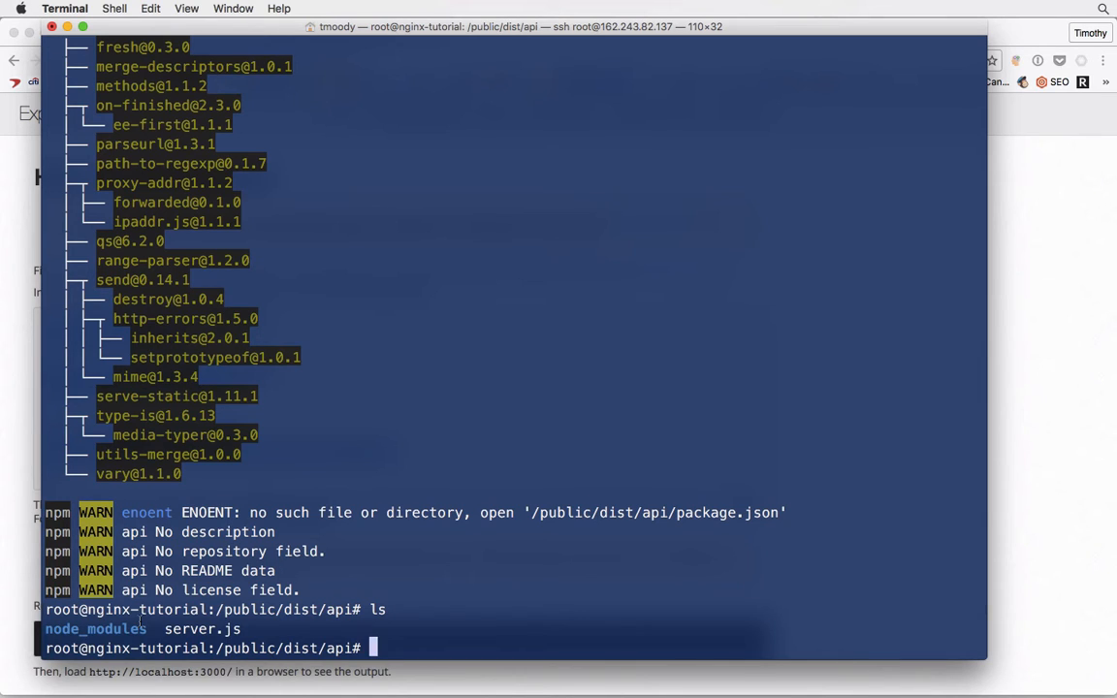
Run npm install express locally, then enter node server.js to start the app again
{"action": "type", "text": "npm install express"}
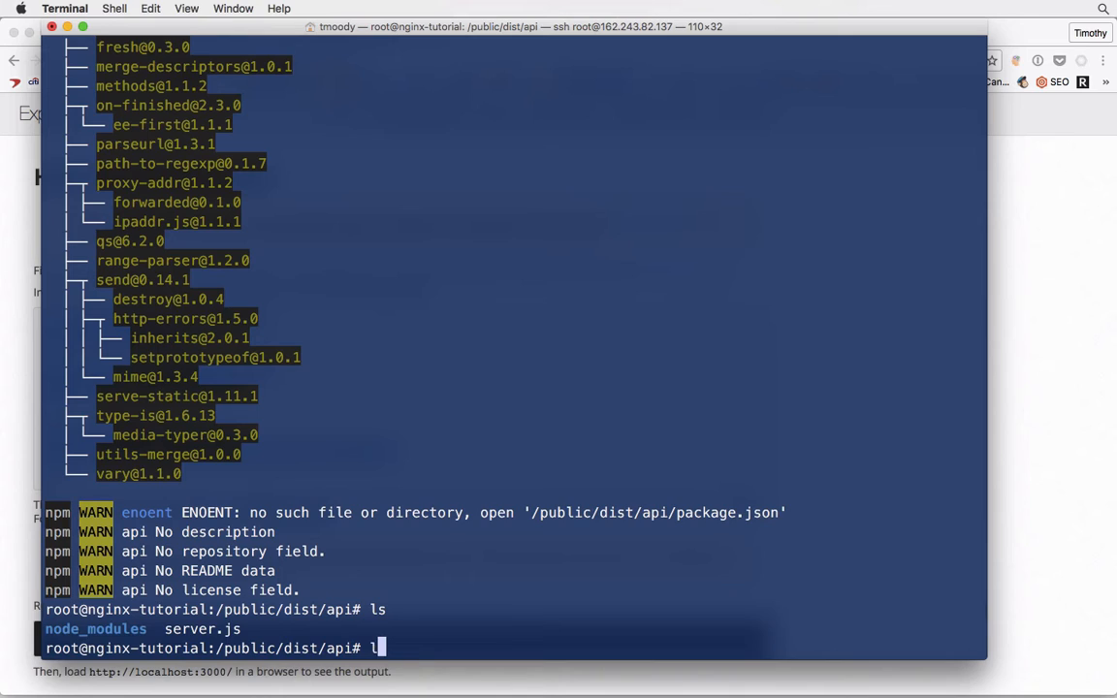
{"action": "key", "text": "Backspace"}
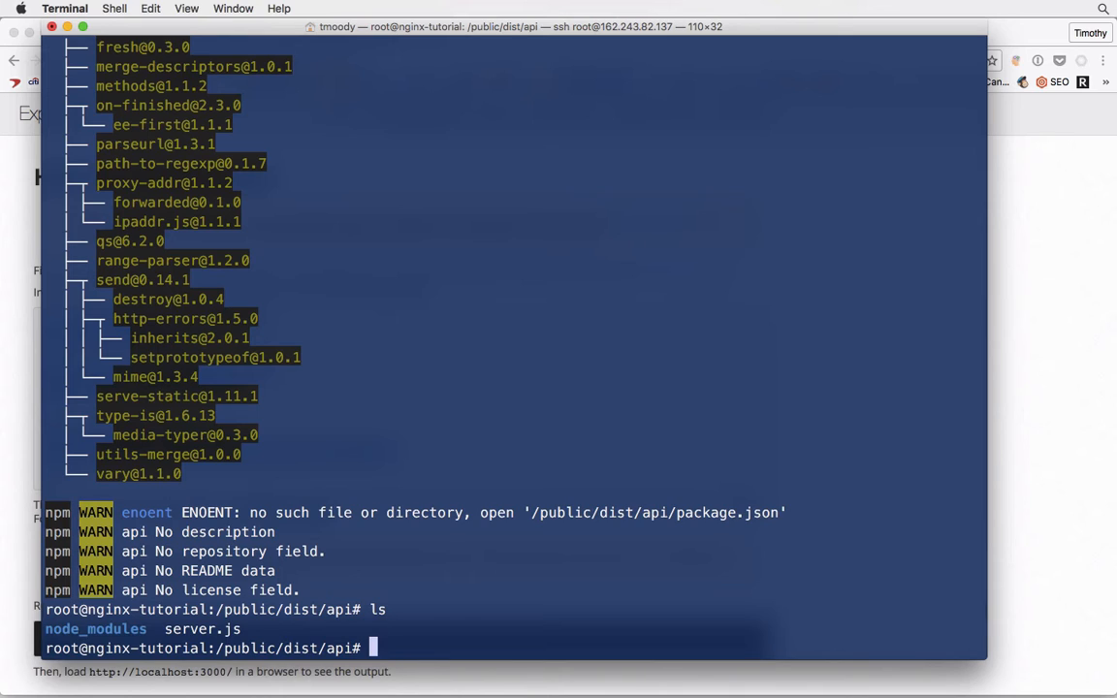
{"action": "type", "text": "node"}
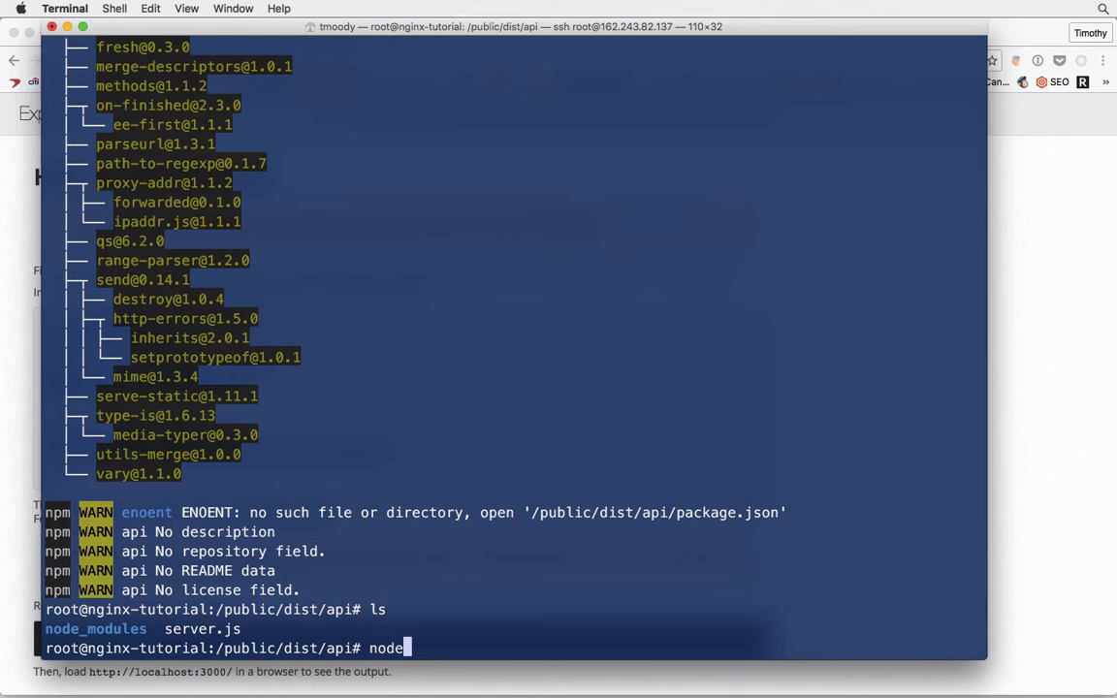
{"action": "type", "text": "server.js"}
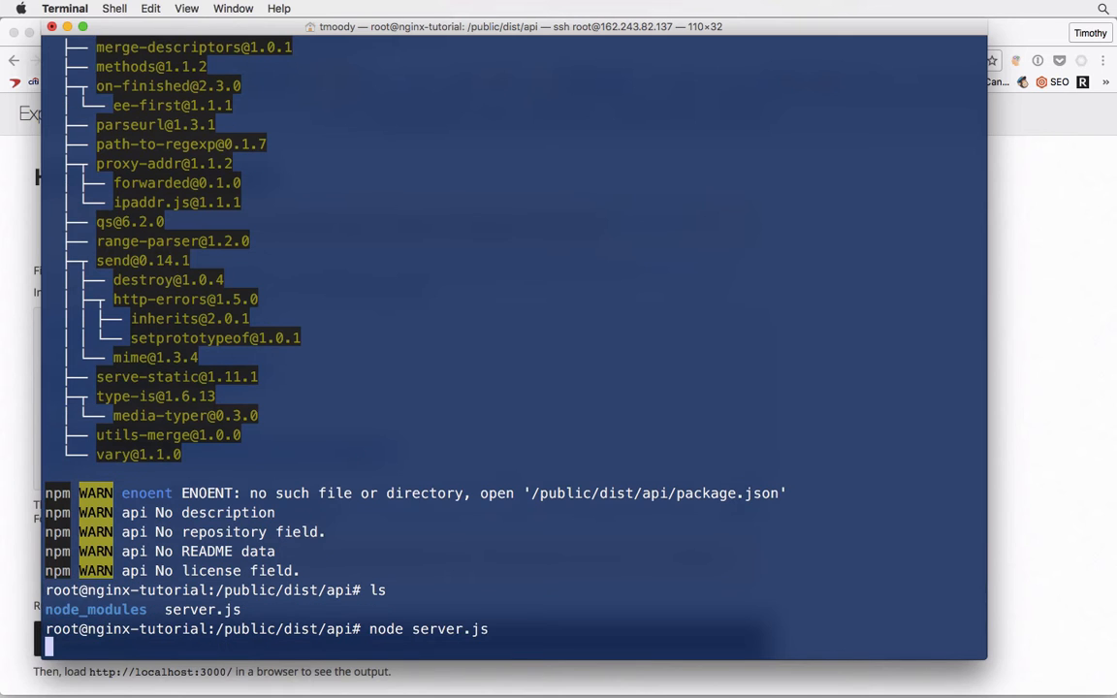
Launch node server.js, hit the port-in-use error, and search ps -aux output for "3000"
{"action": "key", "text": "enter"}
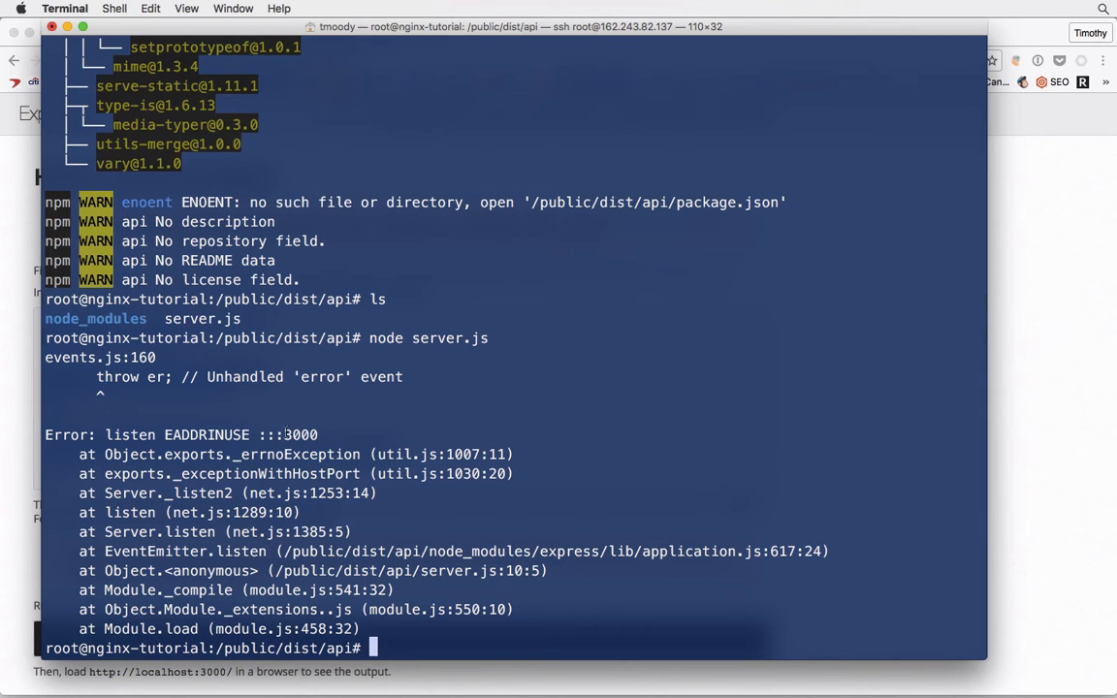
{"action": "mouse_move", "coordinate": [303, 384]}
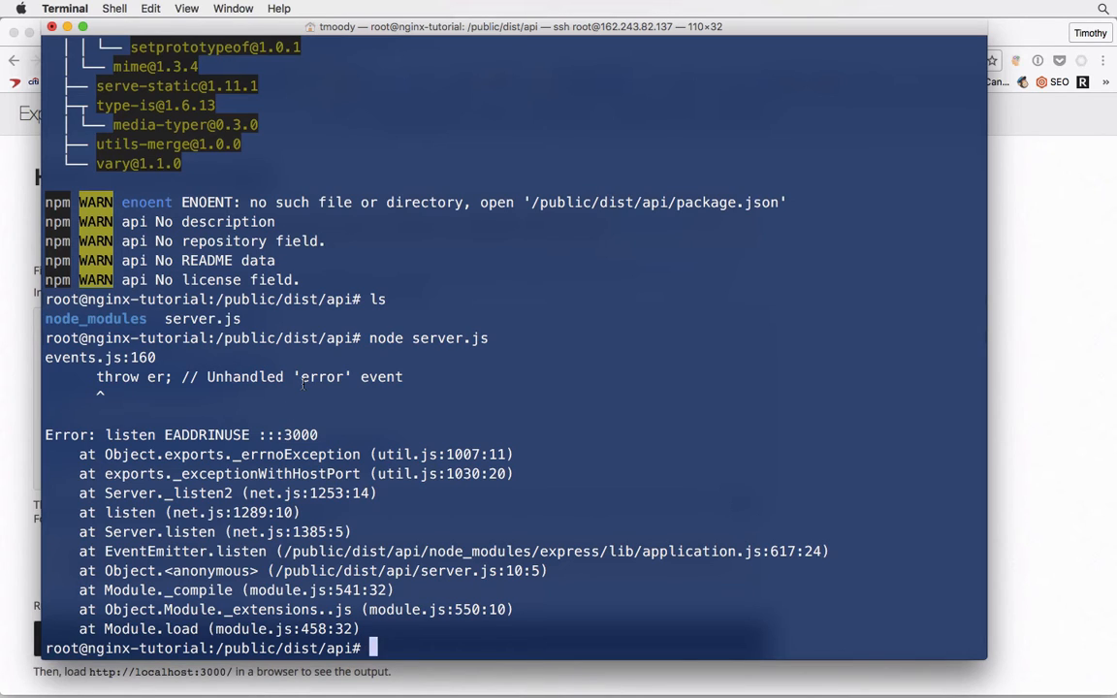
{"action": "mouse_move", "coordinate": [526, 412]}
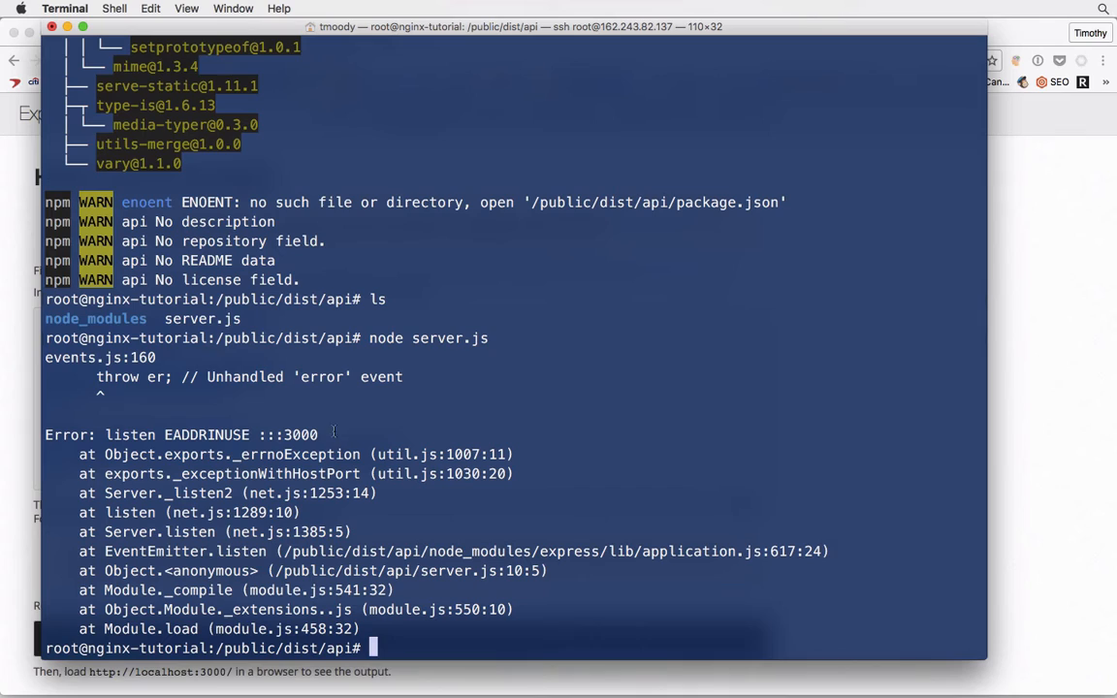
{"action": "type", "text": "ps"}
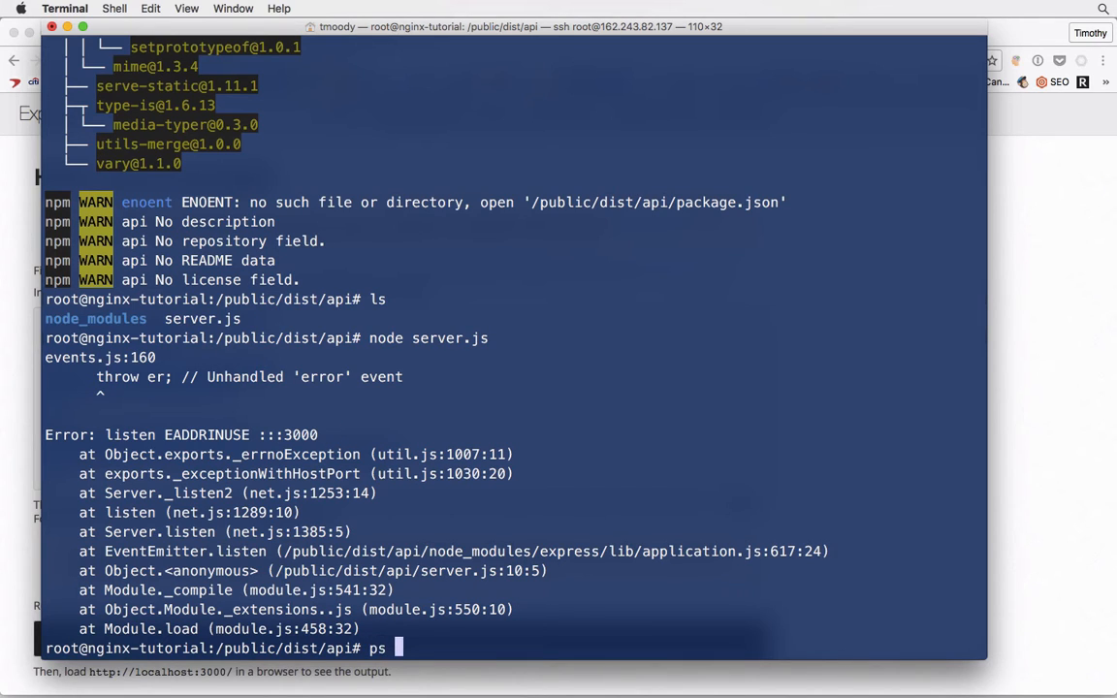
{"action": "type", "text": "-aux | egrep"}
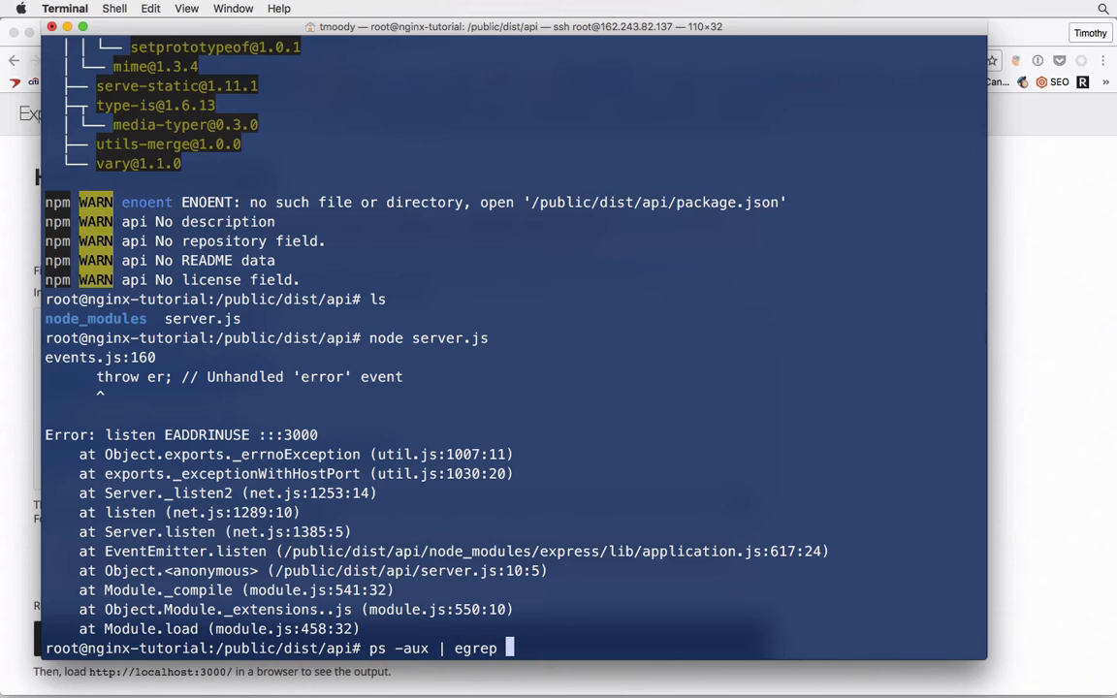
{"action": "type", "text": "\"3000"}
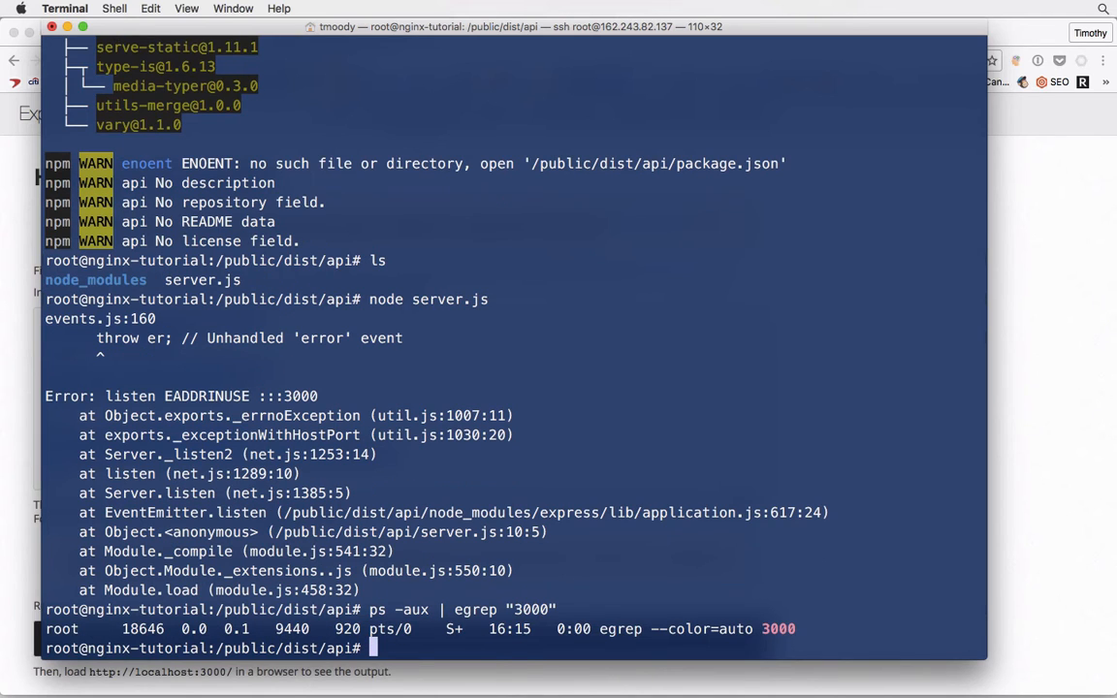
Run ps -aux to view the full process list, then filter it again with egrep "3000"
{"action": "type", "text": "ps -aux | egrep"}
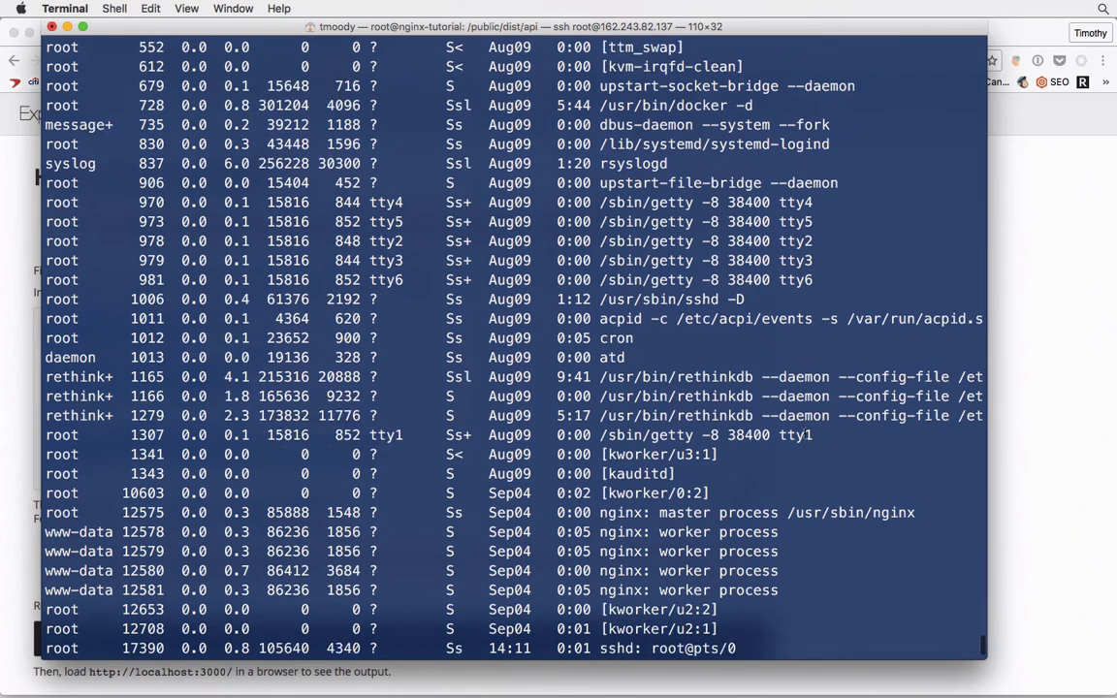
{"action": "scroll", "scroll_direction": "down", "scroll_amount": 3}
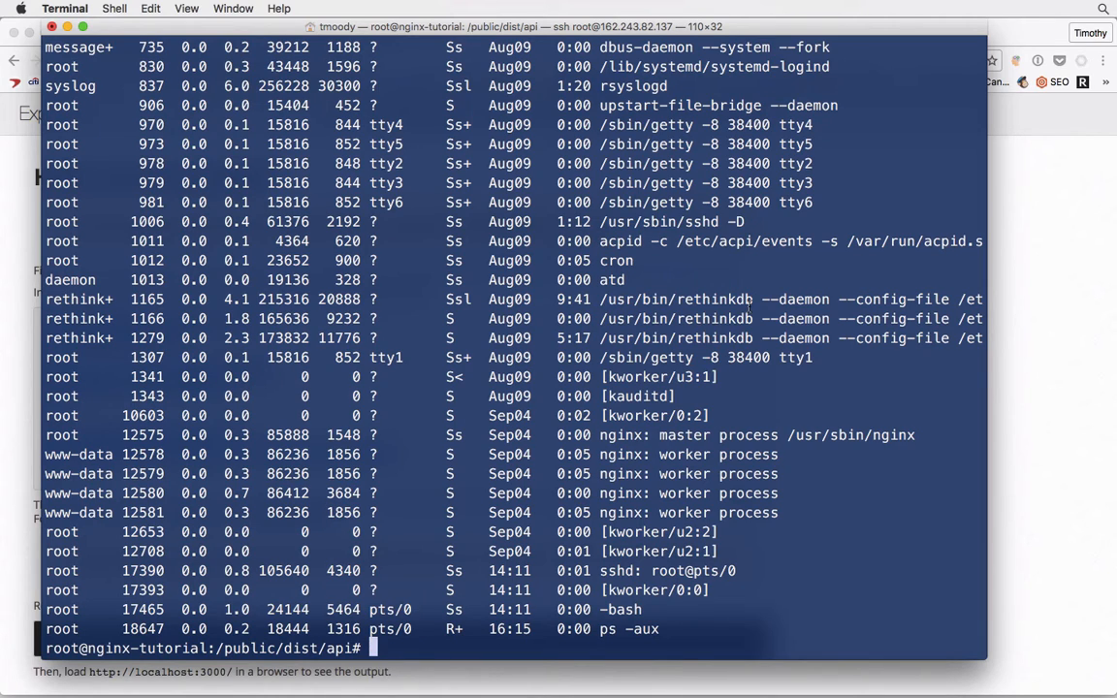
{"action": "type", "text": "ps -aux"}
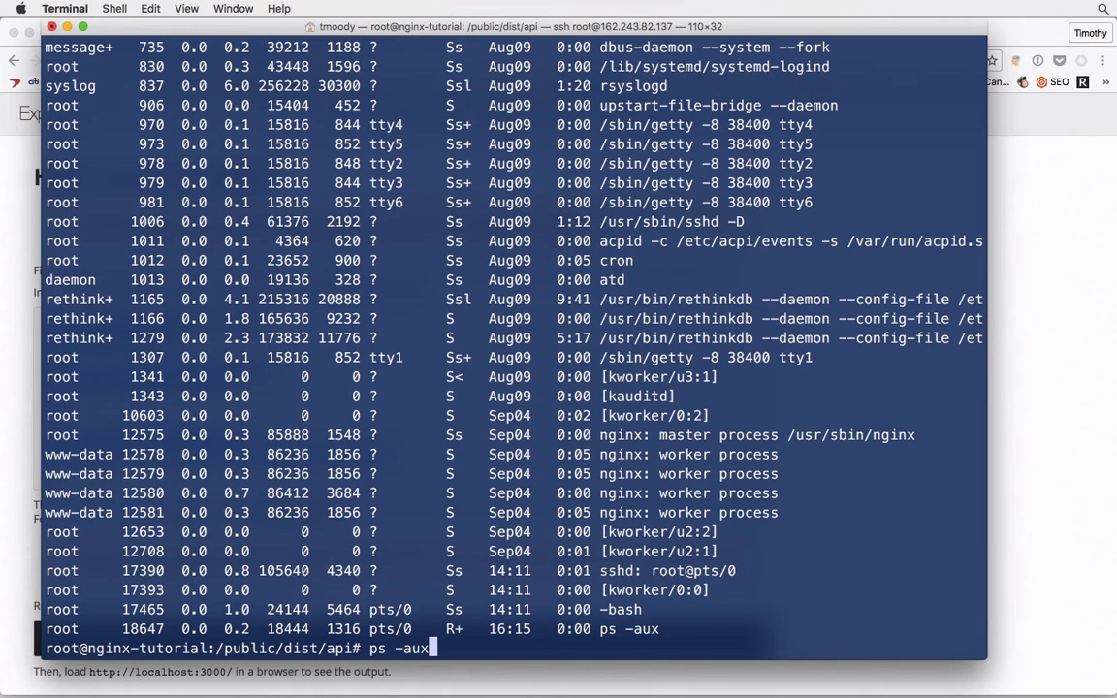
{"action": "type", "text": "| egrep \"3000\""}
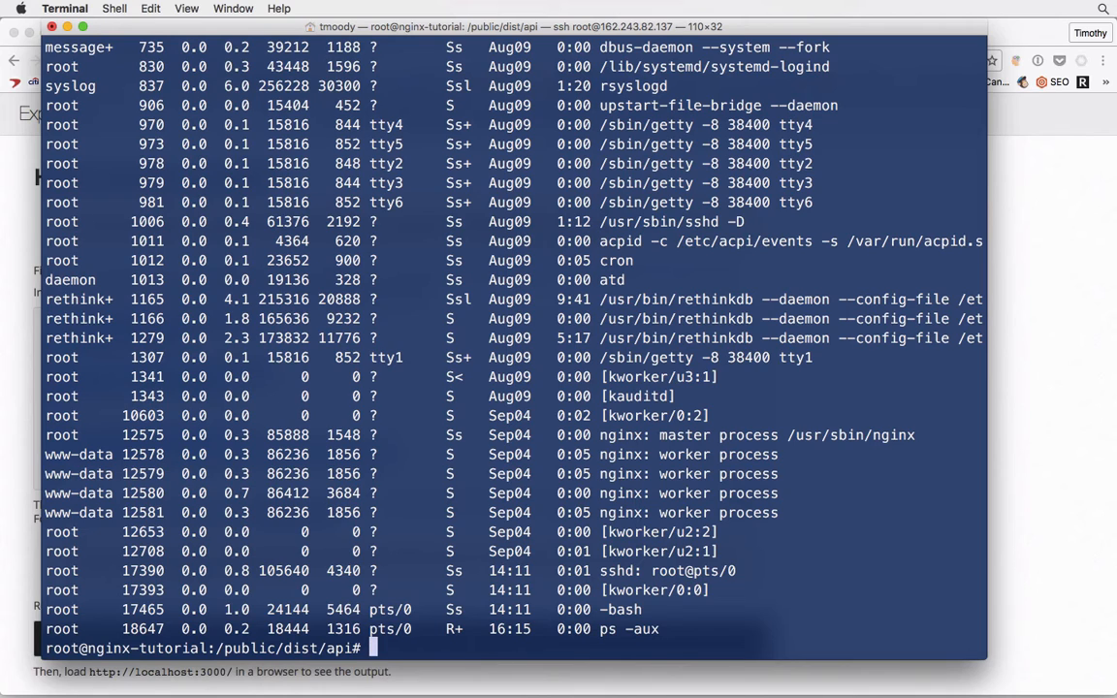
Fetch localhost:3000 with curl and scroll through the returned RethinkDB HTML
{"action": "type", "text": "curl loca"}
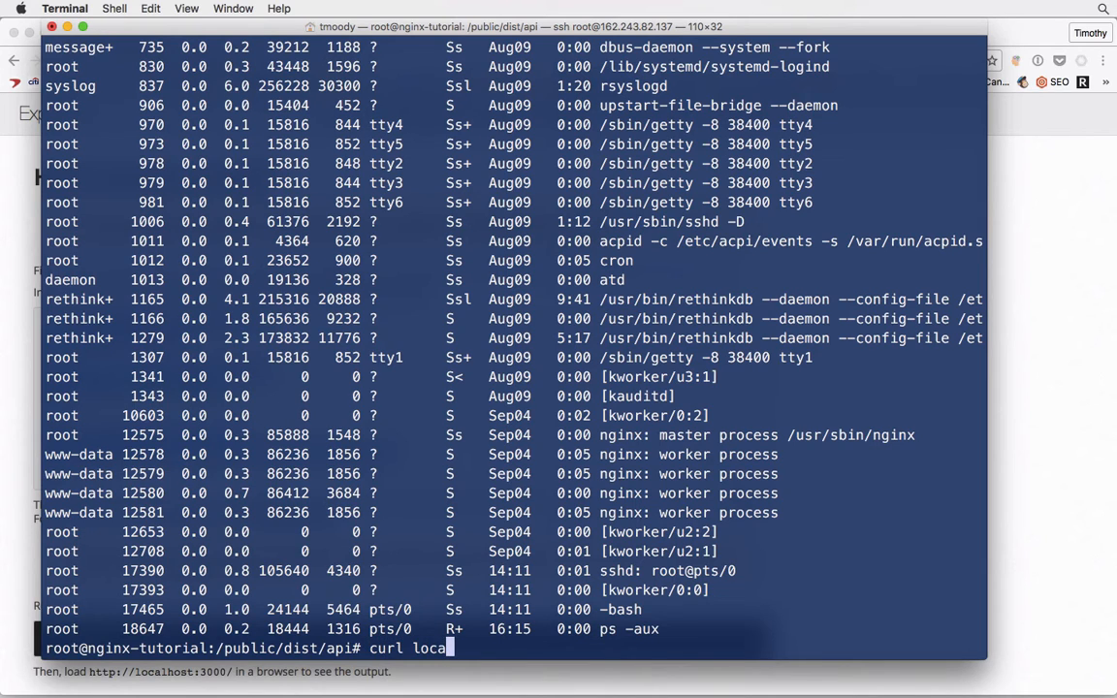
{"action": "type", "text": "host:3"}
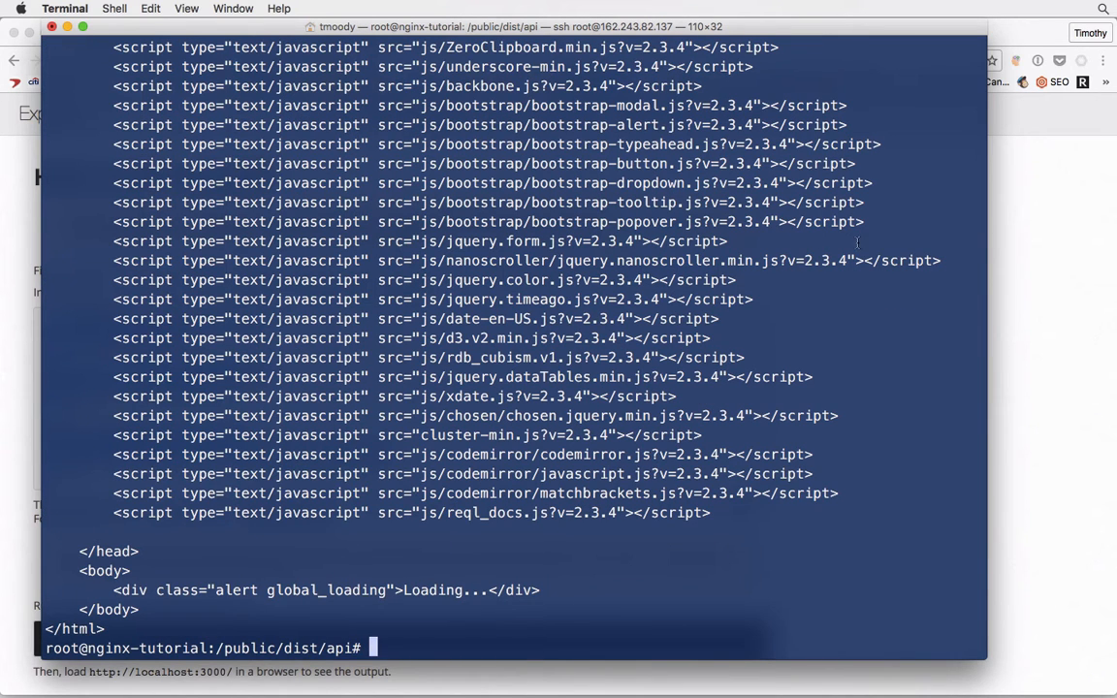
{"action": "mouse_move", "coordinate": [652, 300]}
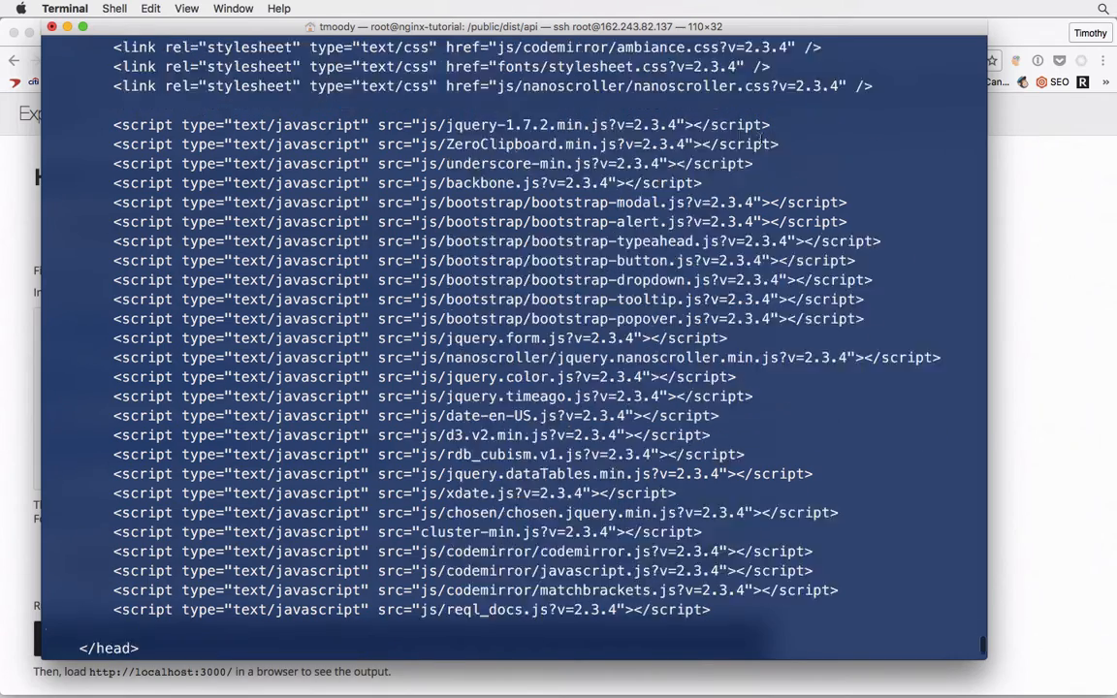
{"action": "scroll", "scroll_direction": "down", "scroll_amount": 3}
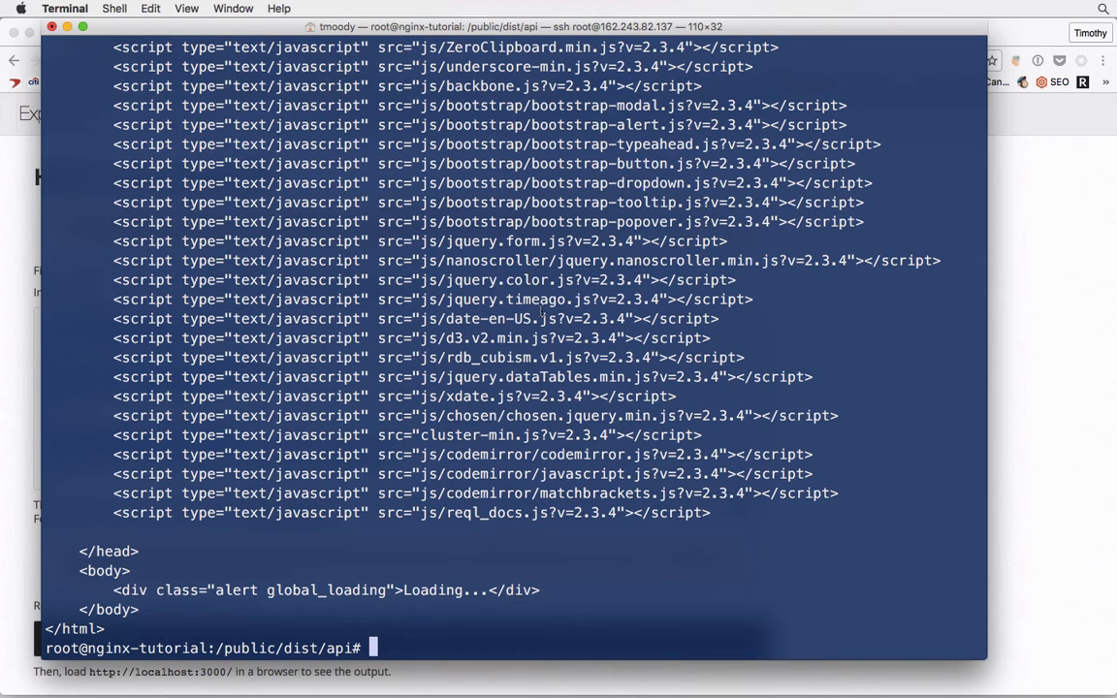
Run the bare service command to print its usage
{"action": "type", "text": "se"}
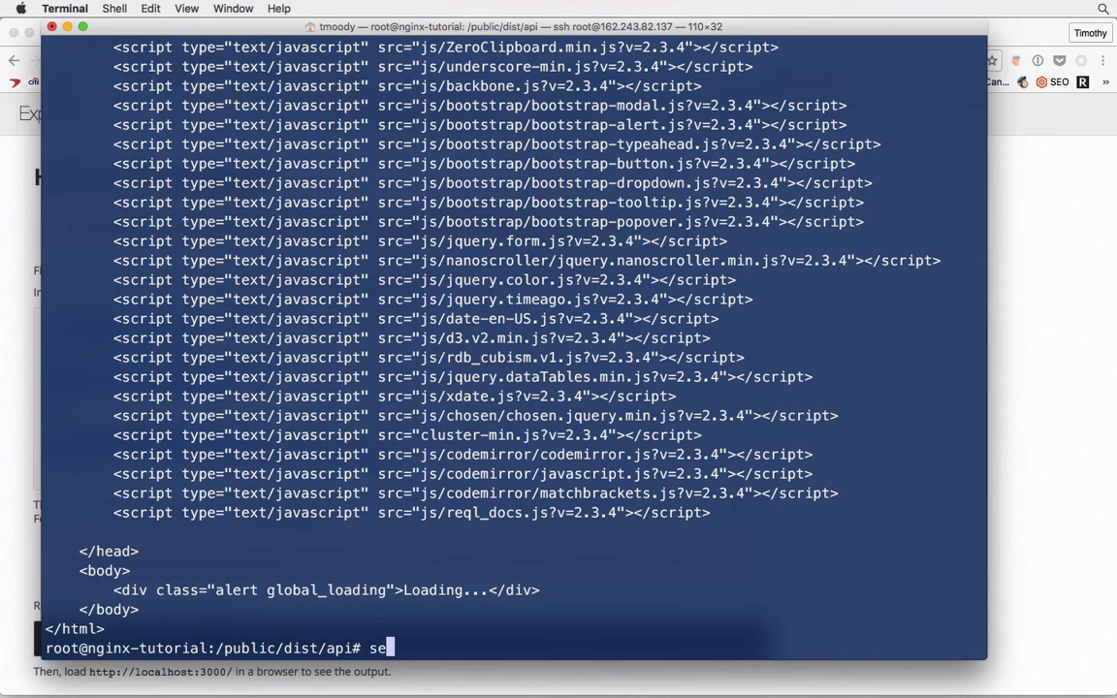
{"action": "key", "text": "Return"}
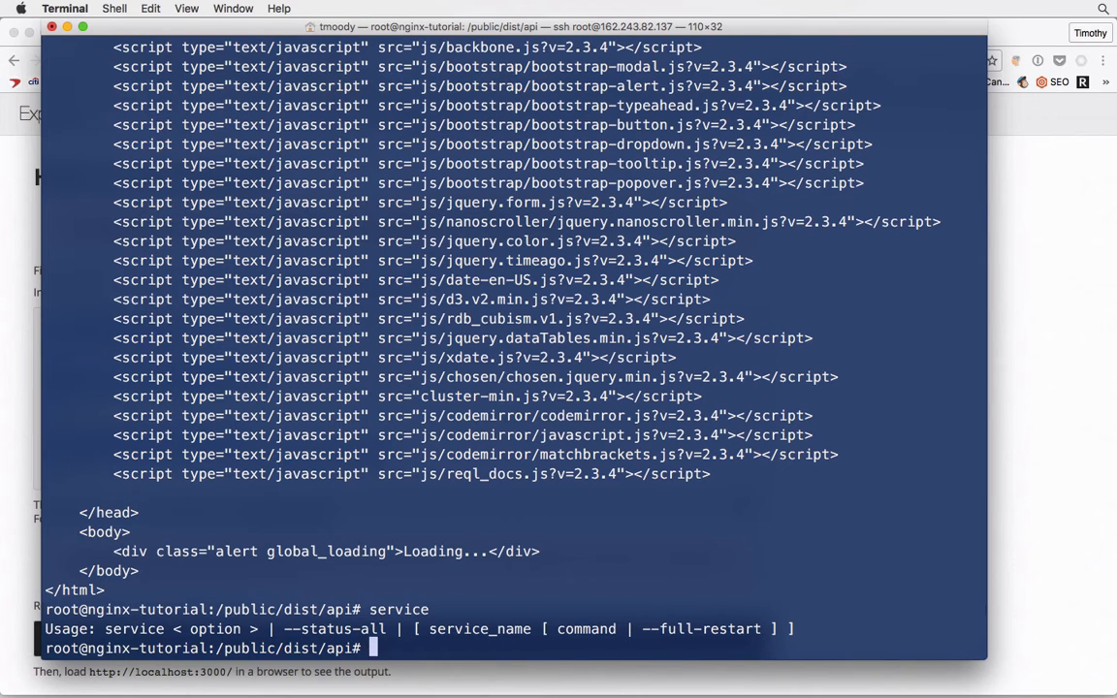
Edit server.js in vim to listen on port 4000 instead of 3000
{"action": "type", "text": "vim s"}
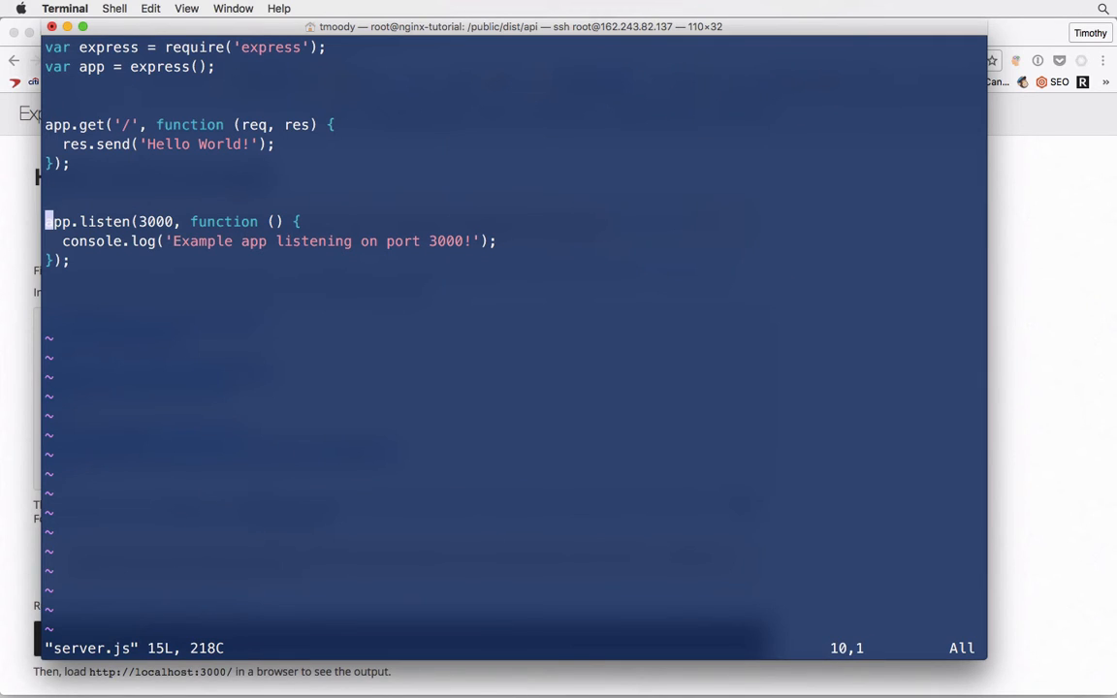
{"action": "key", "text": "i"}
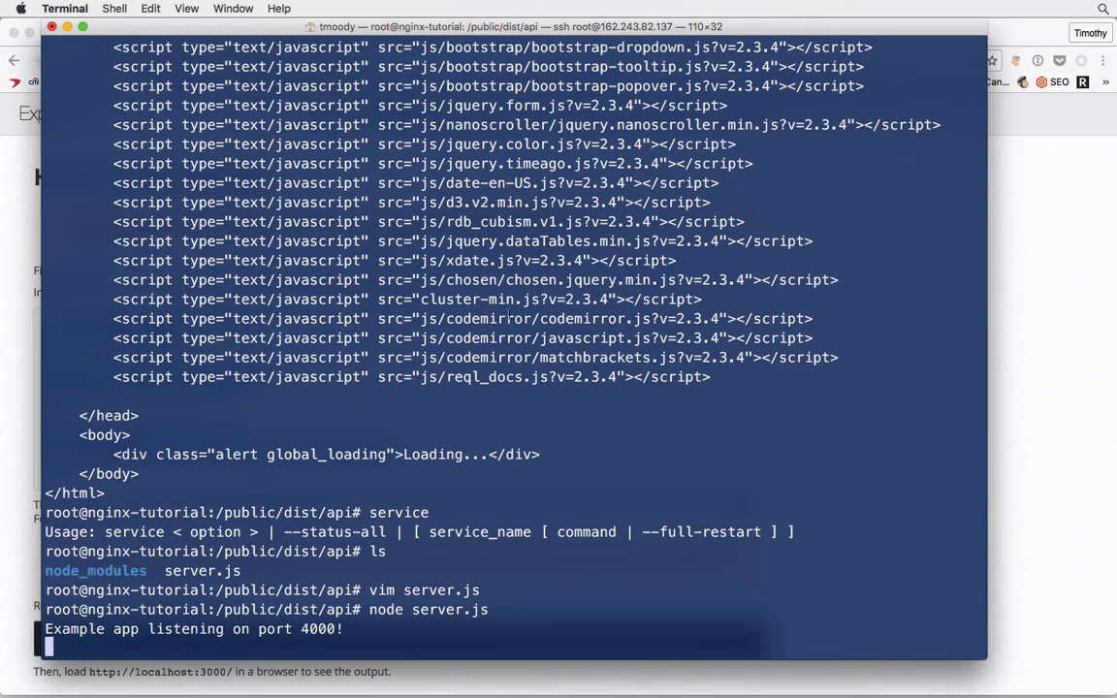
{"action": "mouse_move", "coordinate": [1093, 252]}
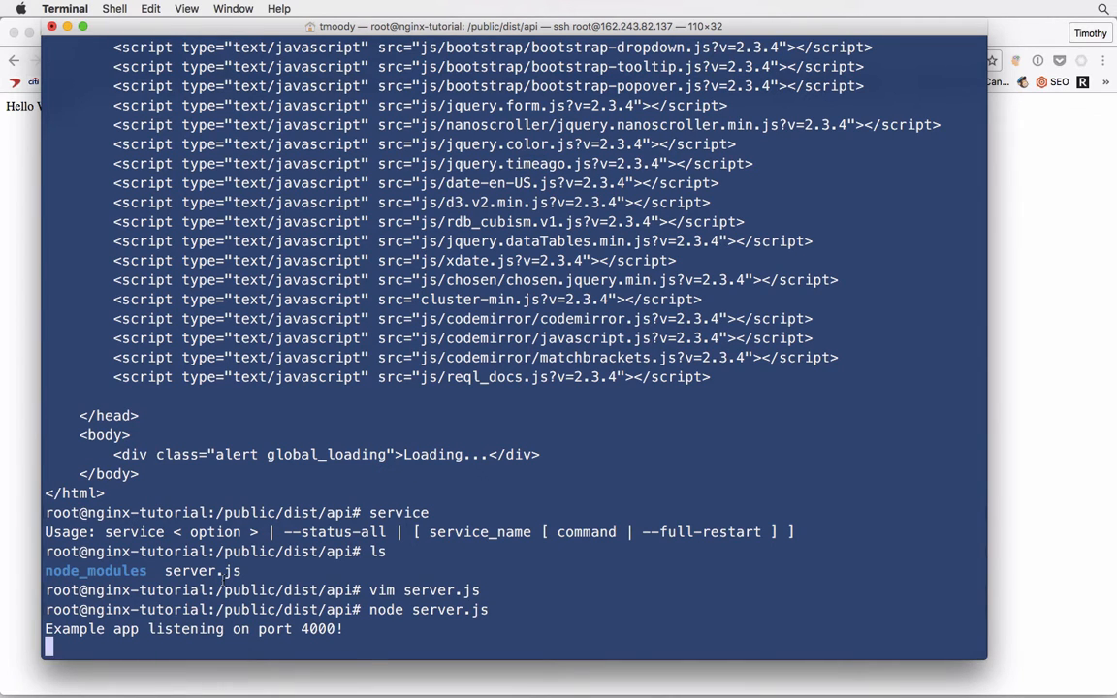
Stop the foreground node server.js on port 4000 with Ctrl+C
{"action": "key", "text": "ctrl+c"}
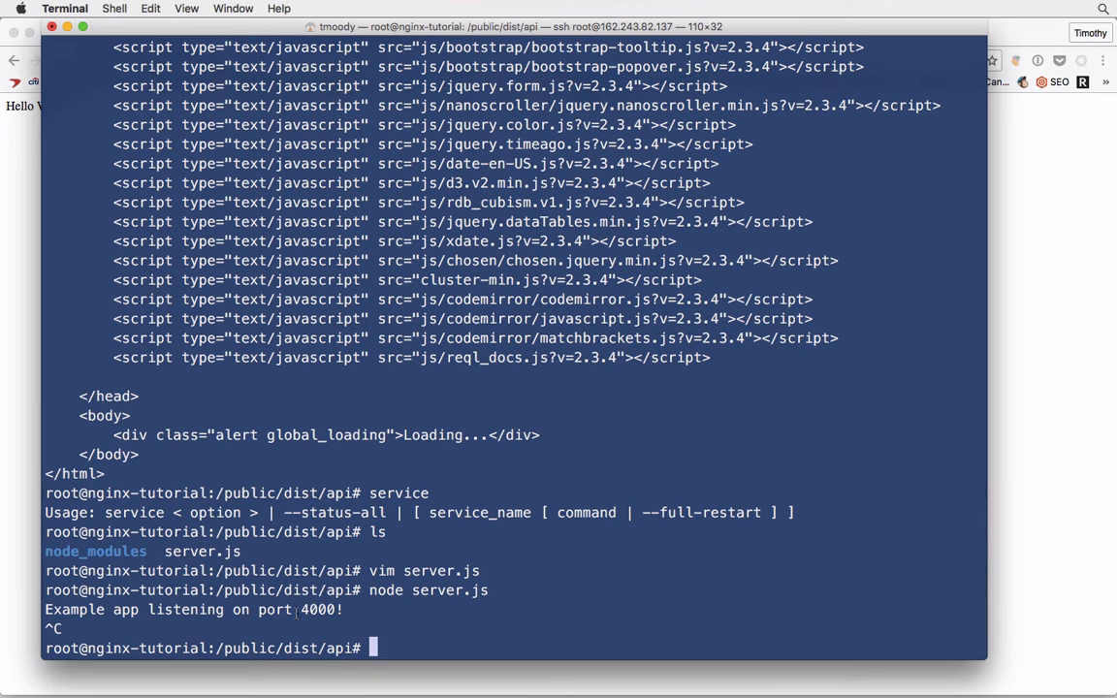
Run npm install forever locally in the api folder, then try forever list again
{"action": "type", "text": "npm"}
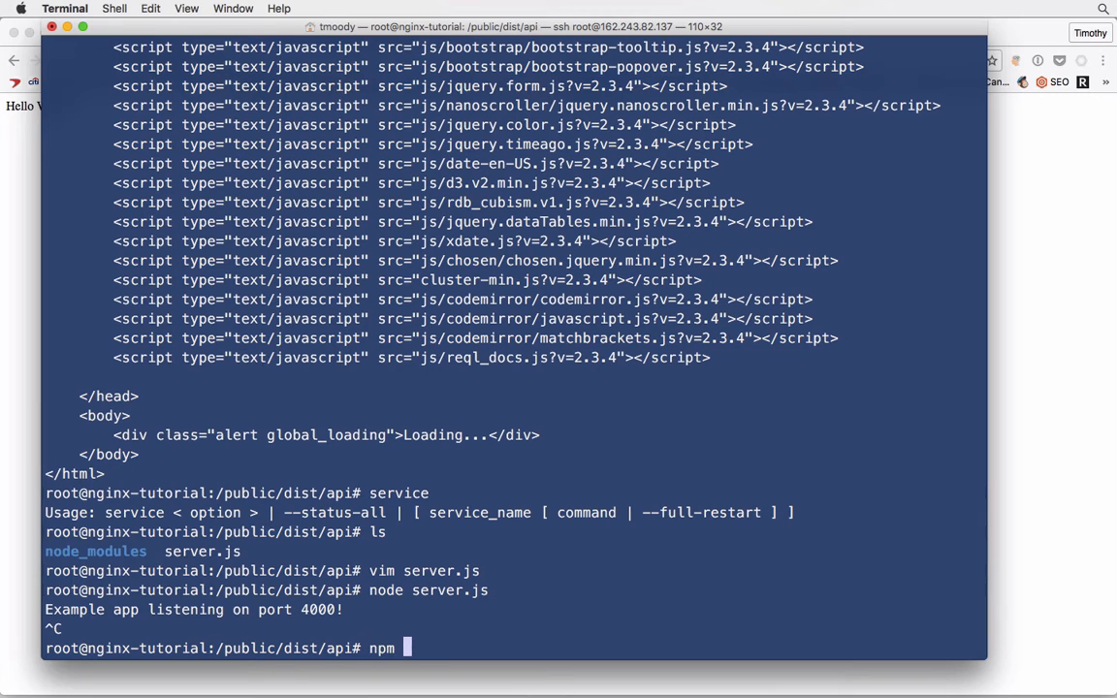
{"action": "type", "text": "install"}
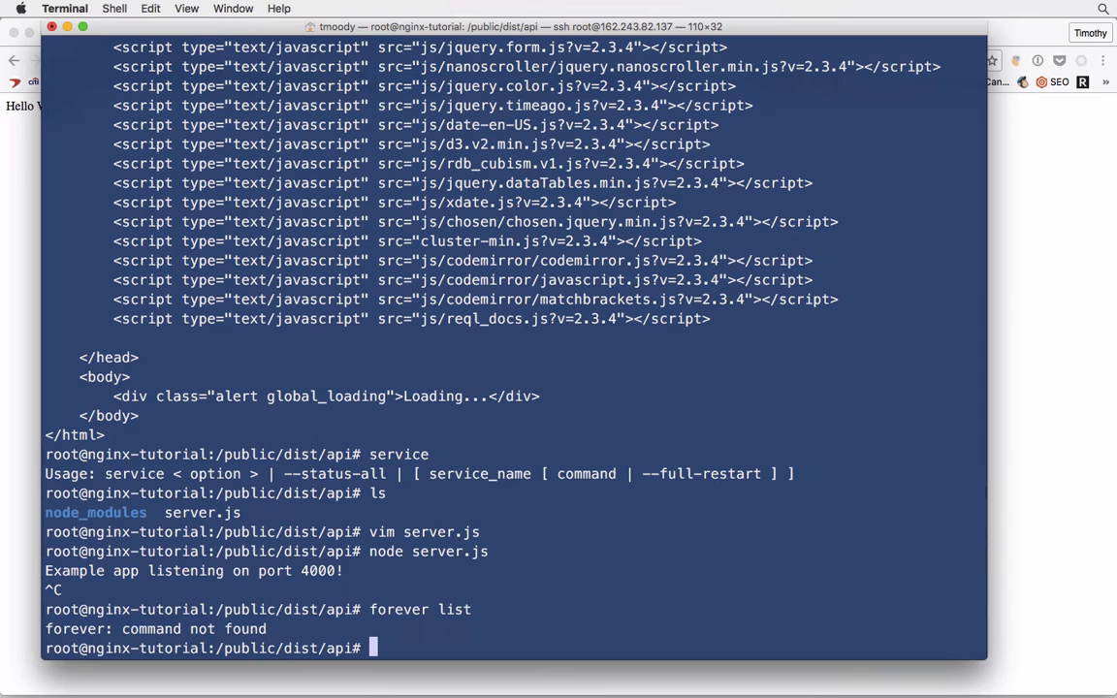
{"action": "type", "text": "n"}
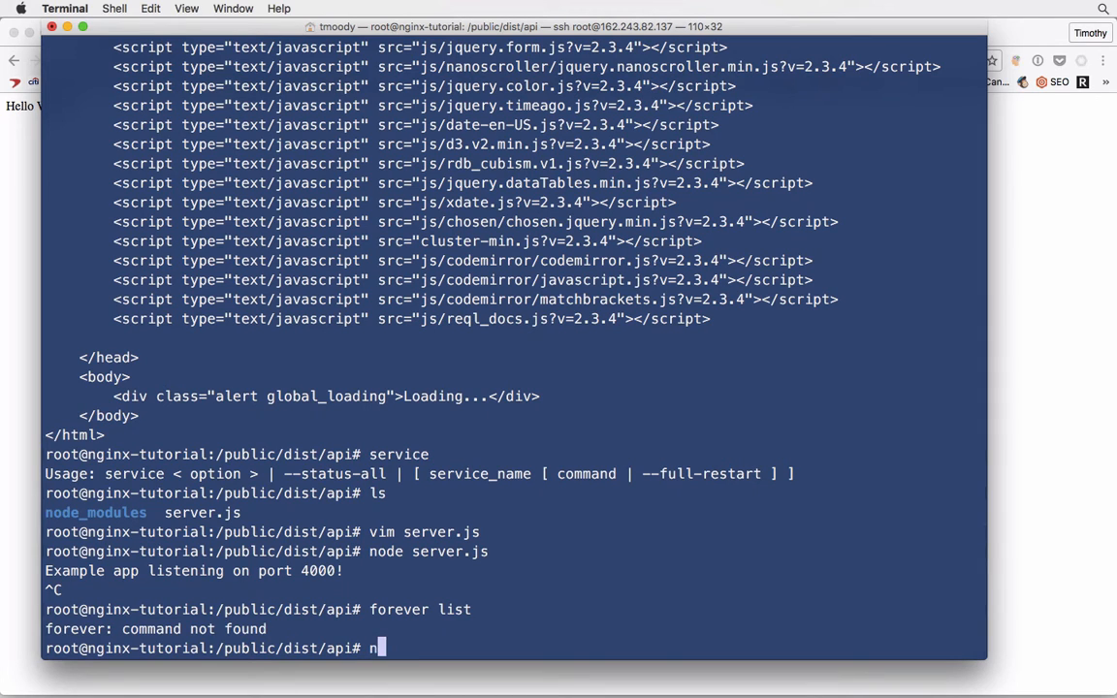
{"action": "type", "text": "pm install"}
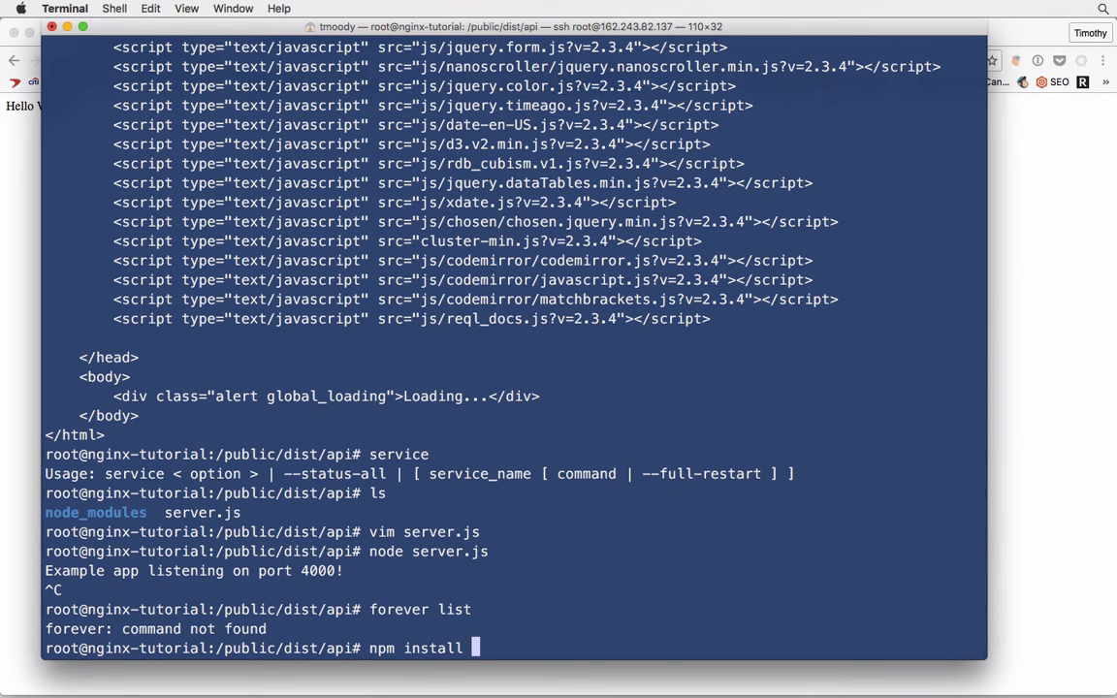
{"action": "type", "text": "forever"}
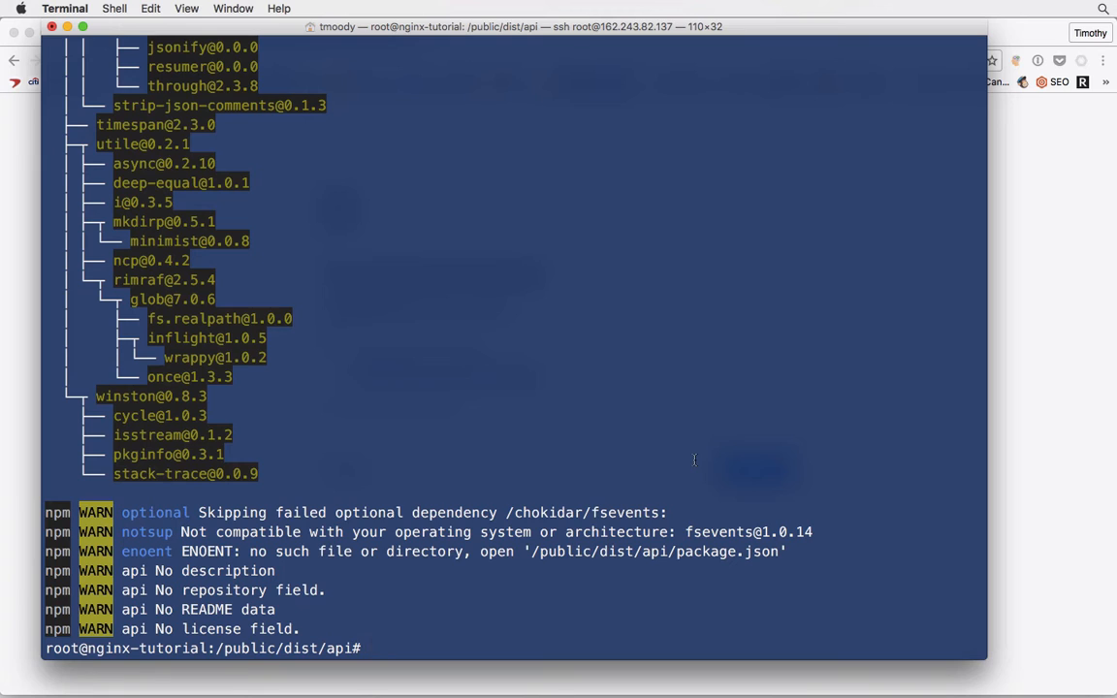
{"action": "type", "text": "forever list"}
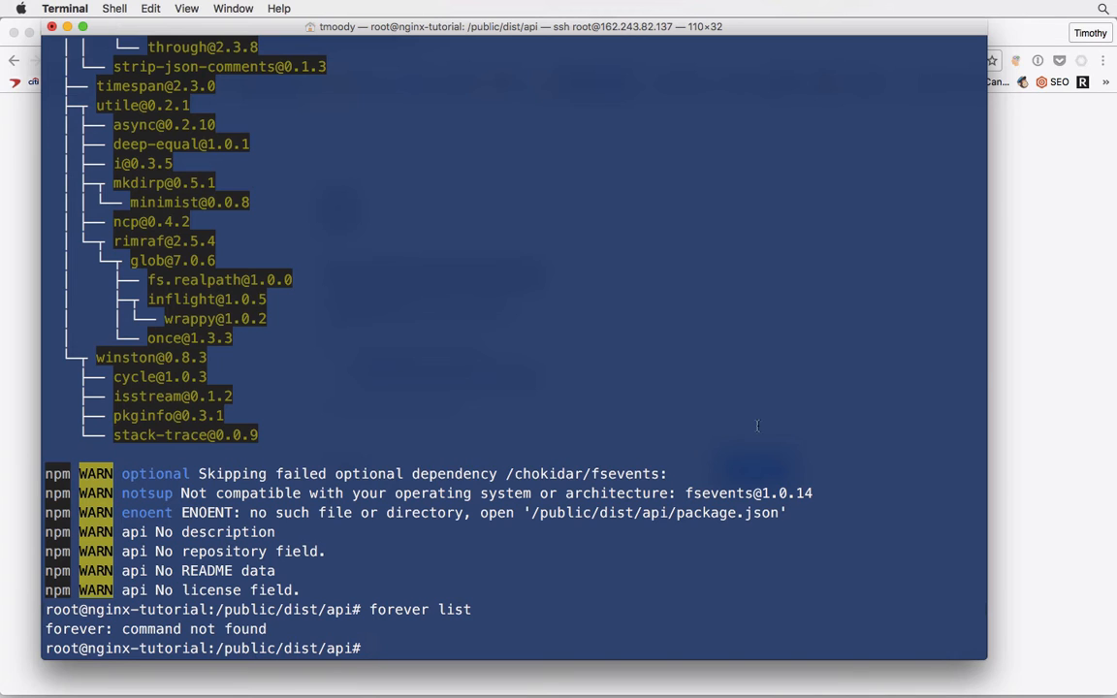
{"action": "mouse_move", "coordinate": [1067, 323]}
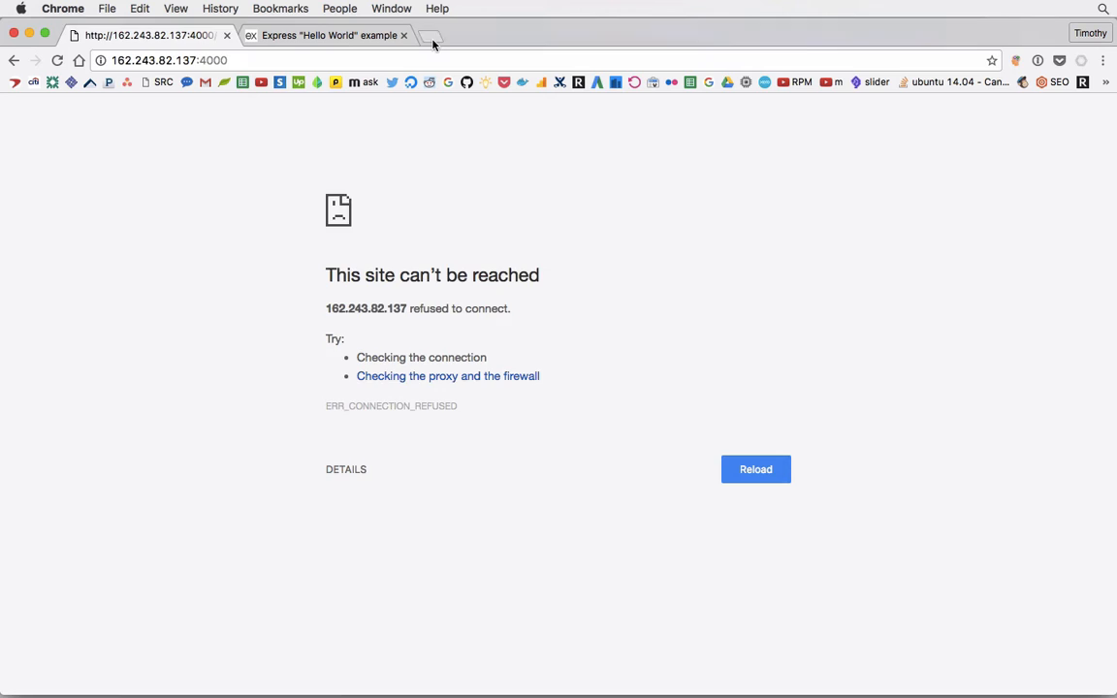
Search Google for installing forever for node and open the npm forever package page
{"action": "type", "text": "install forever for node"}
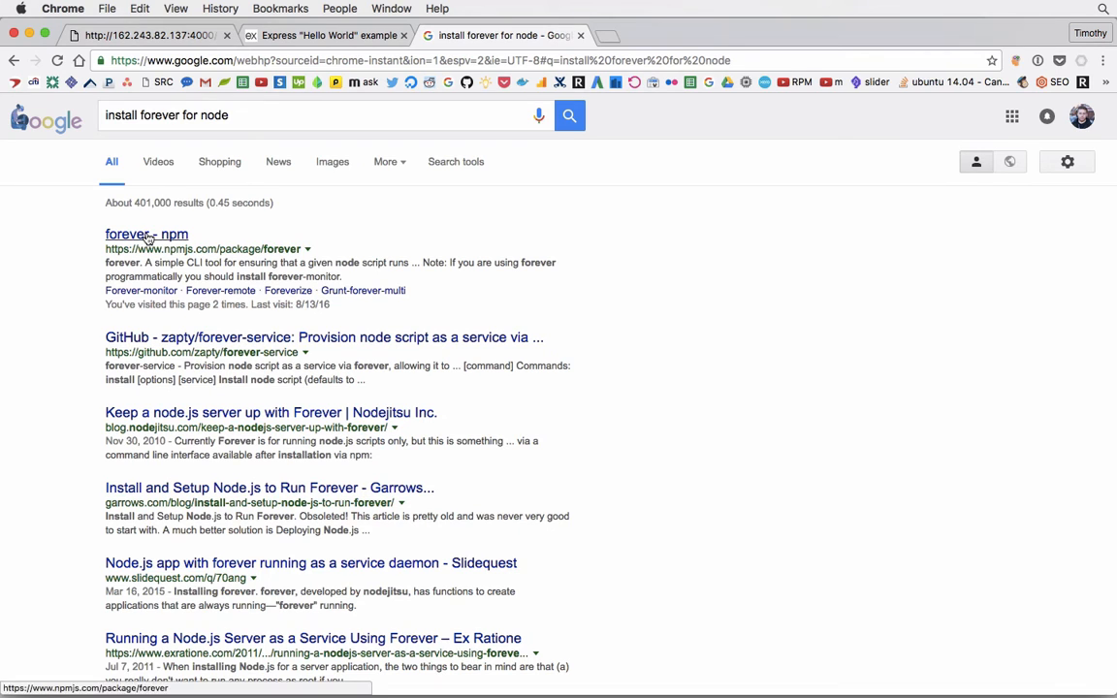
{"action": "left_click", "coordinate": [147, 233]}
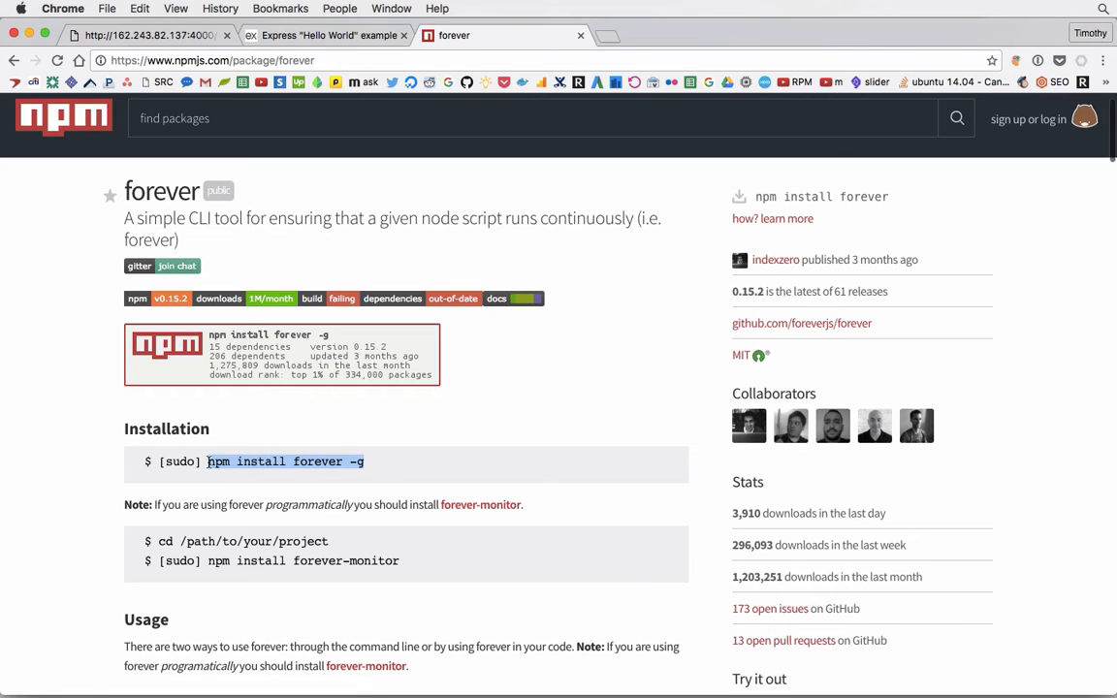
{"action": "mouse_move", "coordinate": [346, 669]}
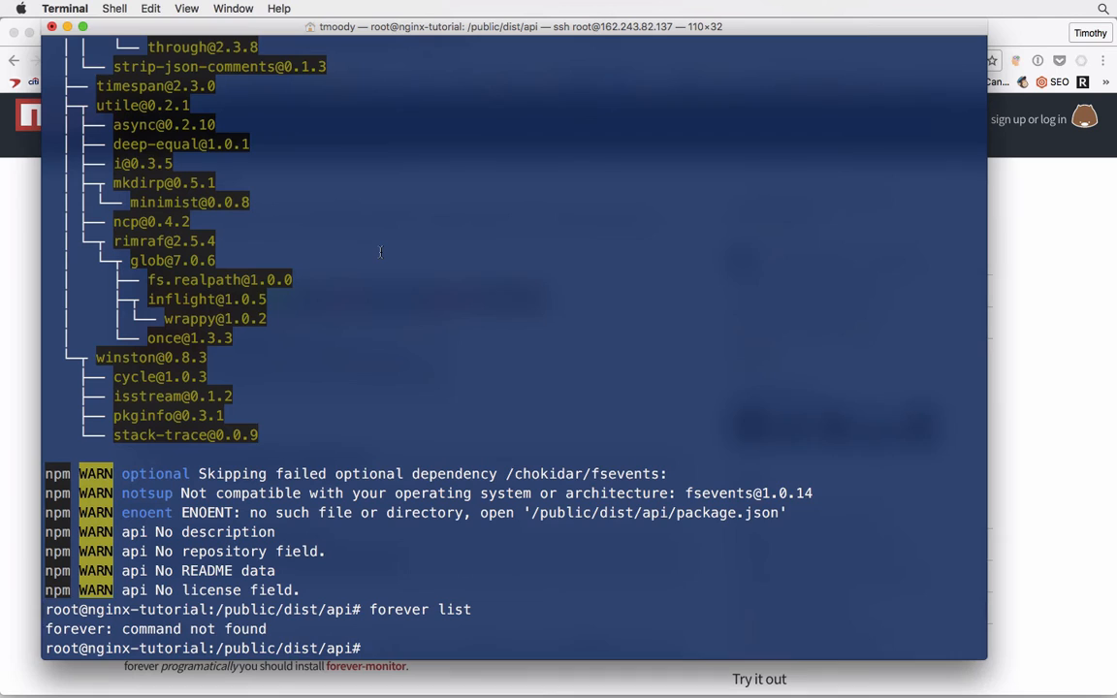
Run npm install forever -g, then forever list, which reports no processes running
{"action": "type", "text": "npm install forever -g"}
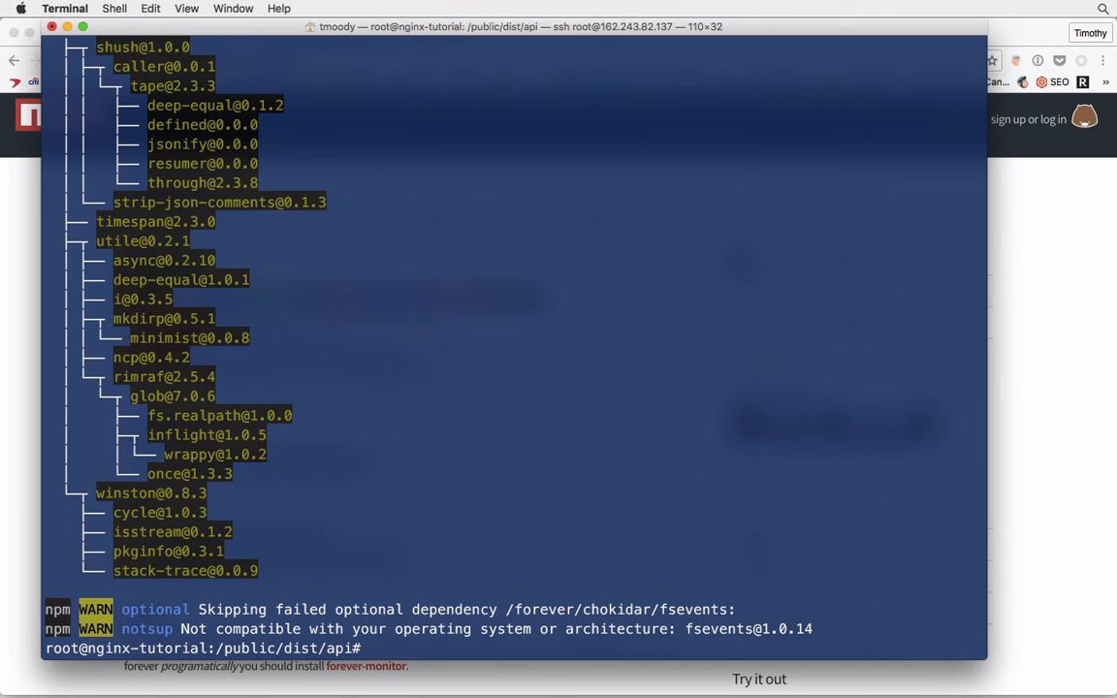
{"action": "type", "text": "forever list"}
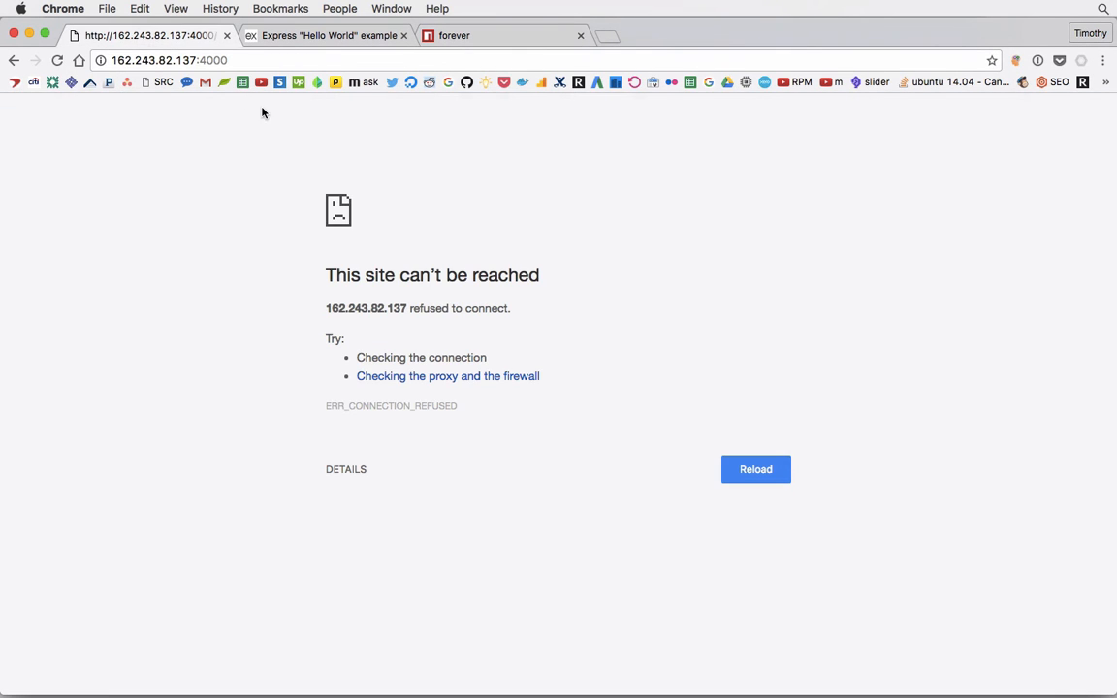
{"action": "mouse_move", "coordinate": [260, 669]}
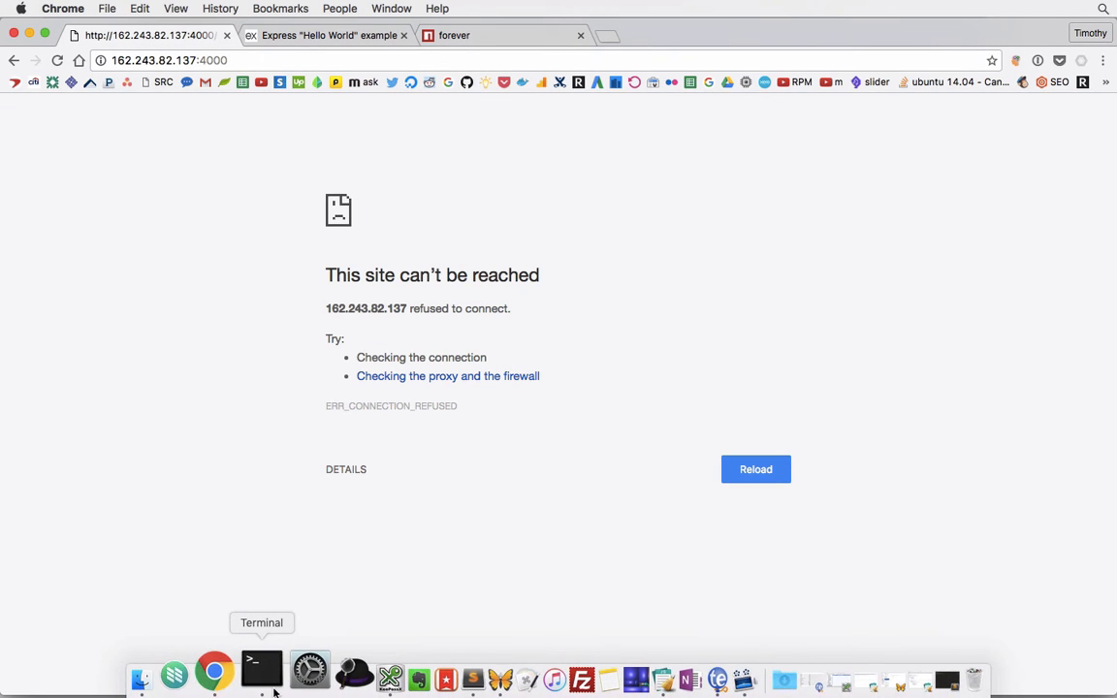
{"action": "left_click", "coordinate": [260, 669]}
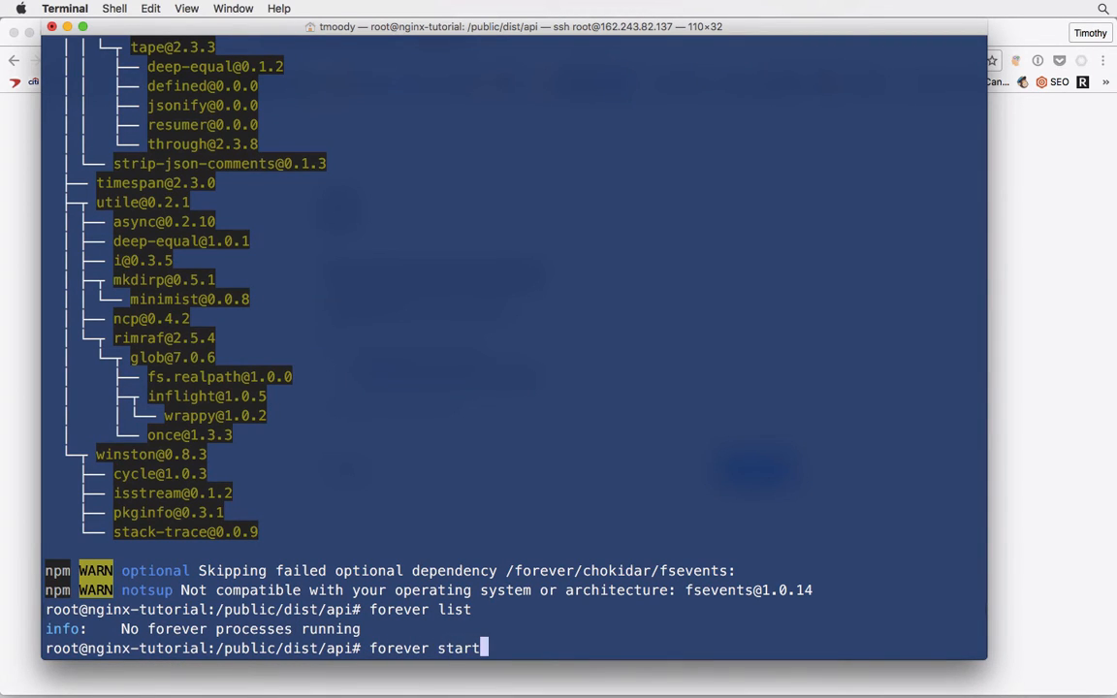
Start server.js under forever, check forever list, then stop server.js
{"action": "type", "text": "server.js"}
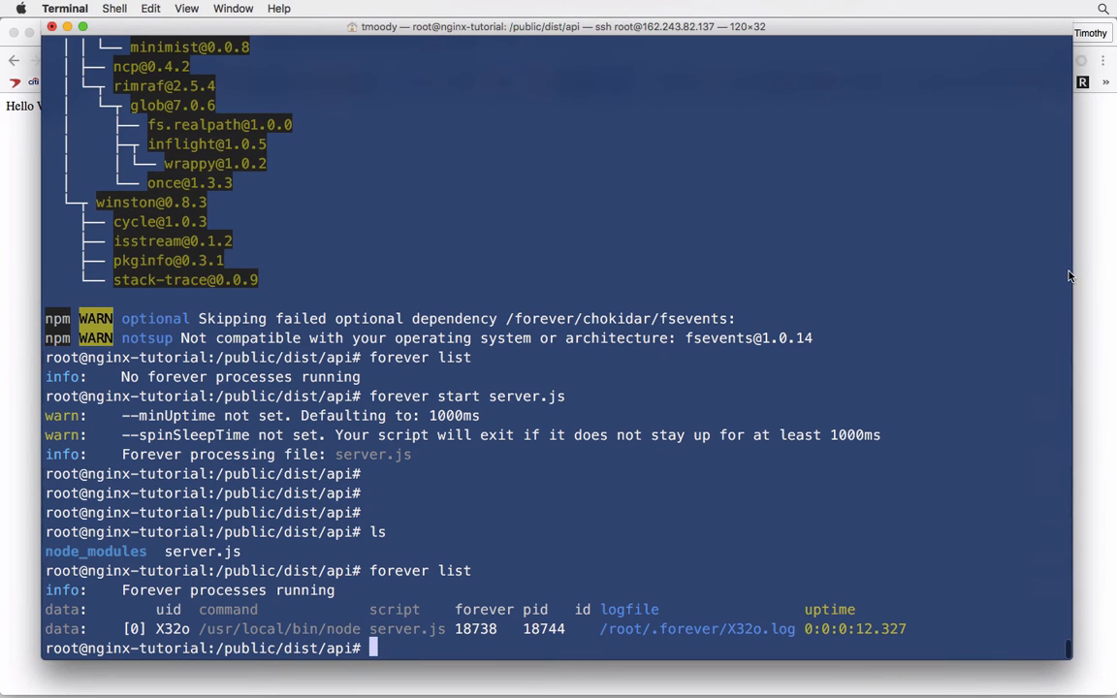
{"action": "mouse_move", "coordinate": [938, 267]}
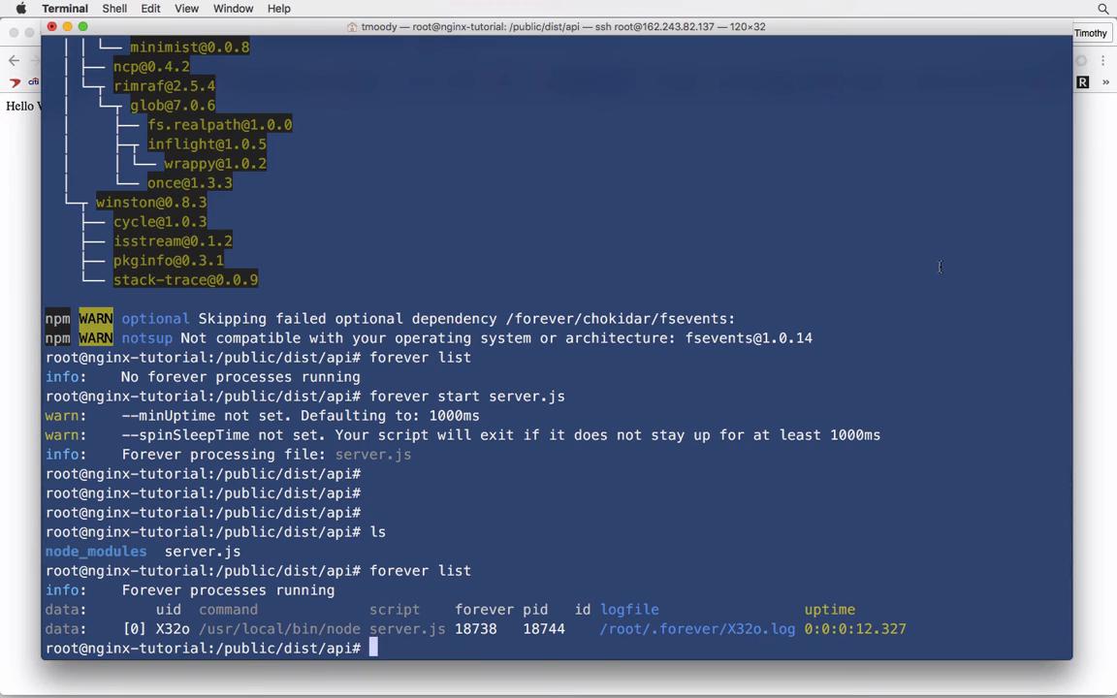
{"action": "type", "text": "forever stop server.js"}
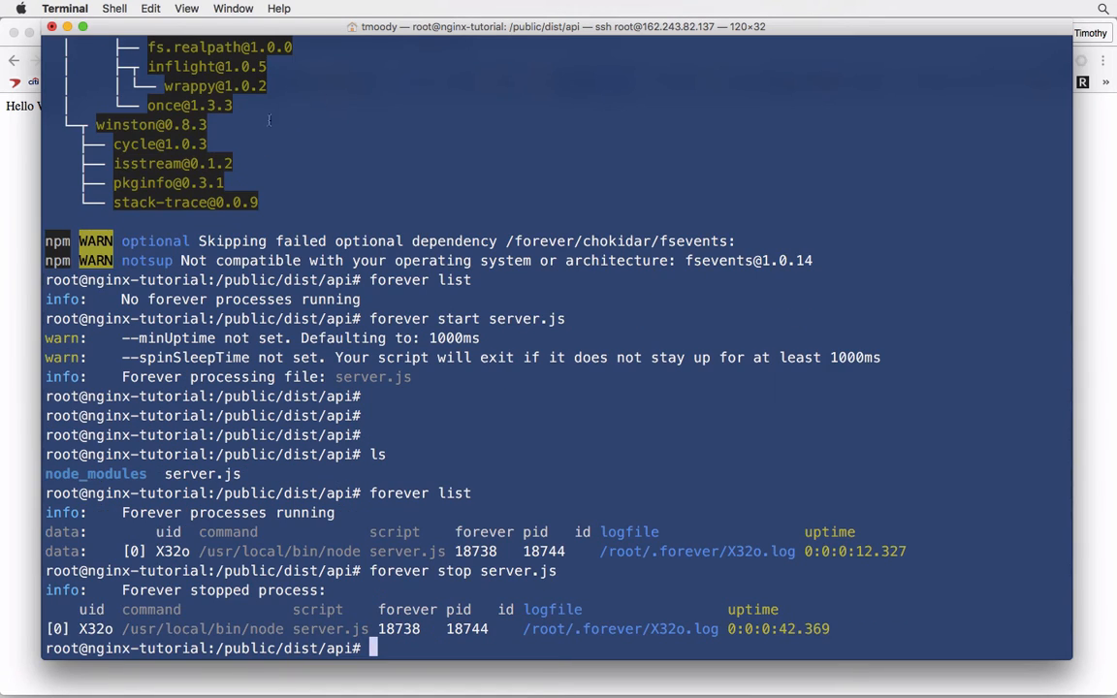
{"action": "type", "text": "forever list"}
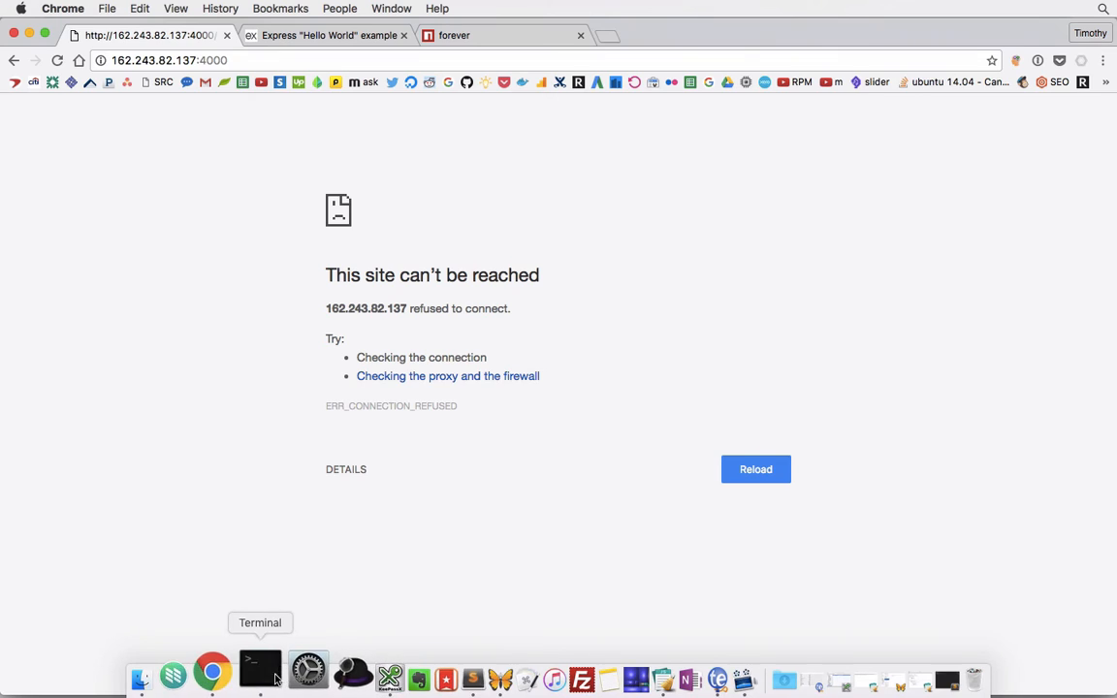
Return to the Terminal window from the Dock after seeing port 4000 refuse connections
{"action": "left_click", "coordinate": [260, 671]}
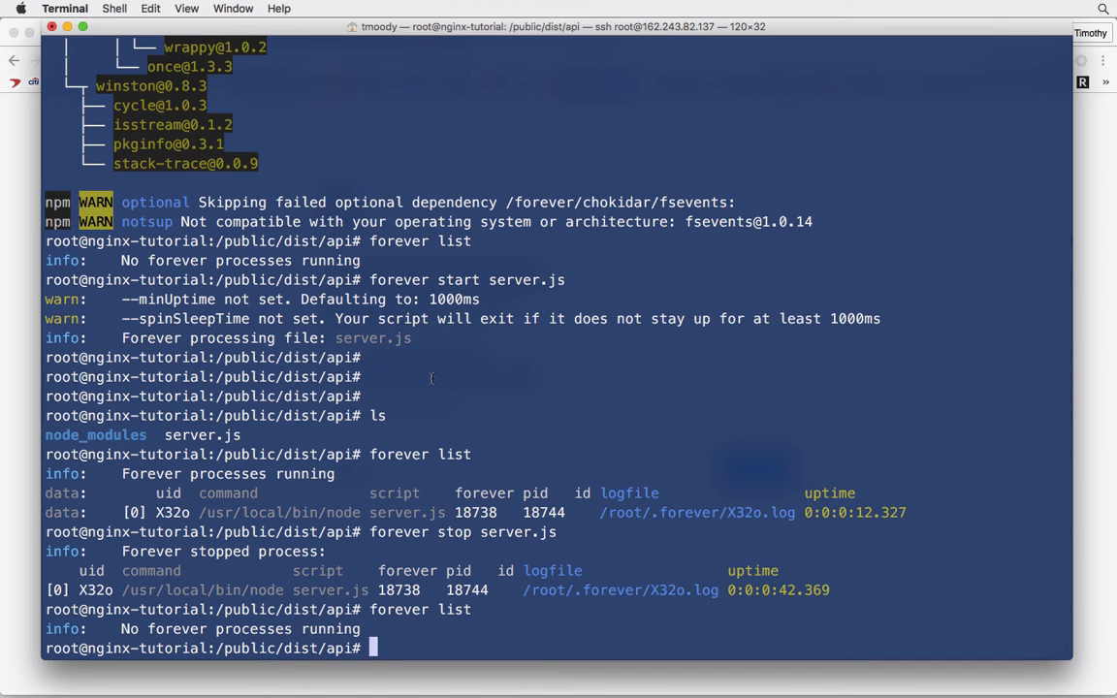
Relaunch server.js under forever in watch mode and open server.js in vim
{"action": "type", "text": "forever stop server.js"}
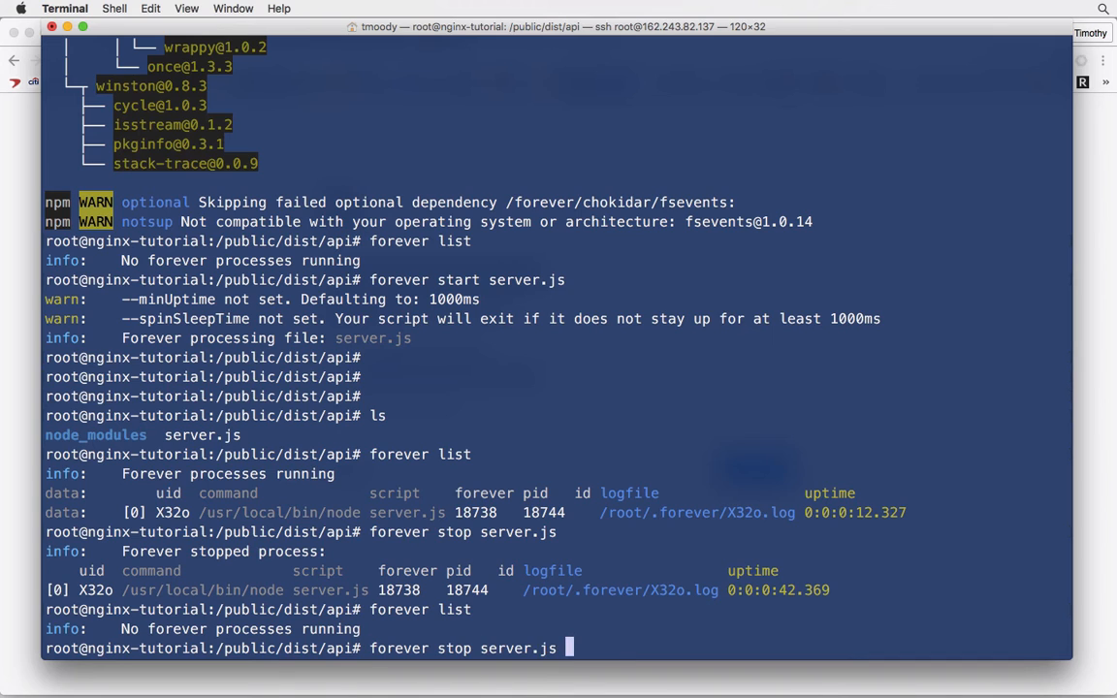
{"action": "type", "text": "forever start server.js"}
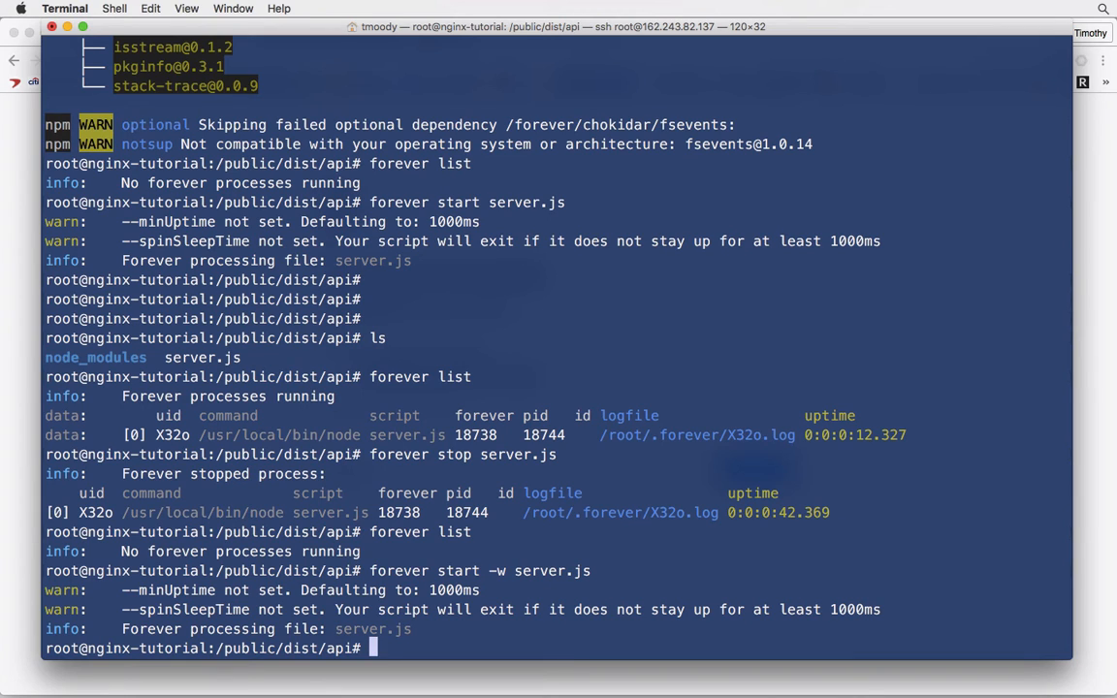
{"action": "type", "text": "vi"}
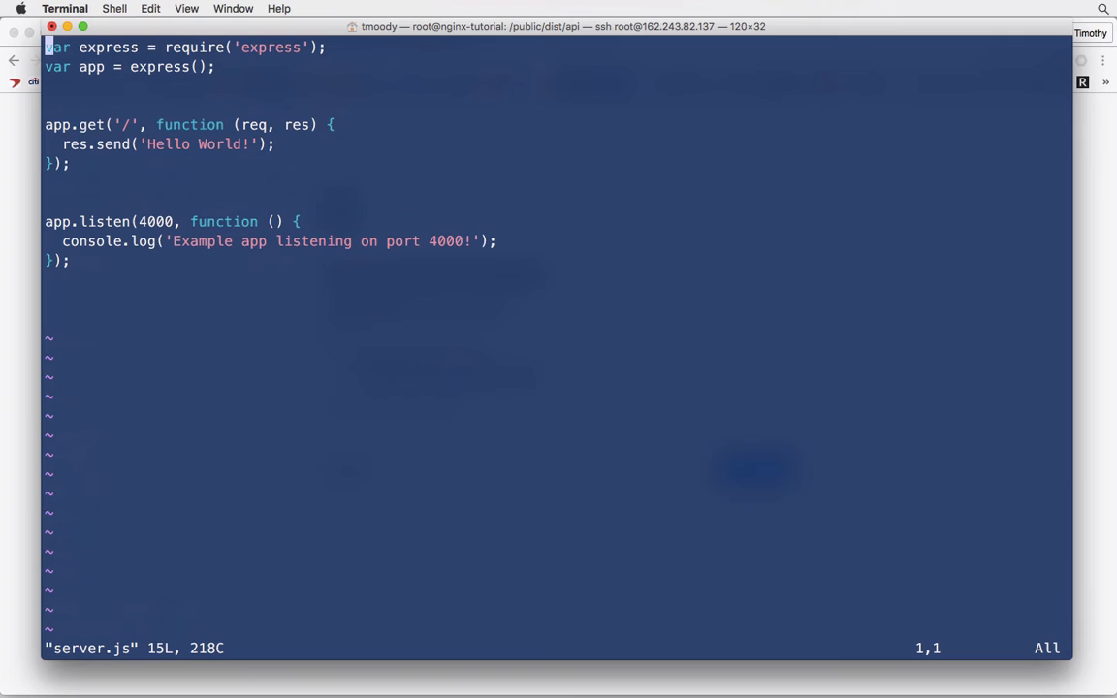
Quit vim, check forever list, reopen server.js and add 123 to the Hello World string
{"action": "type", "text": ":q"}
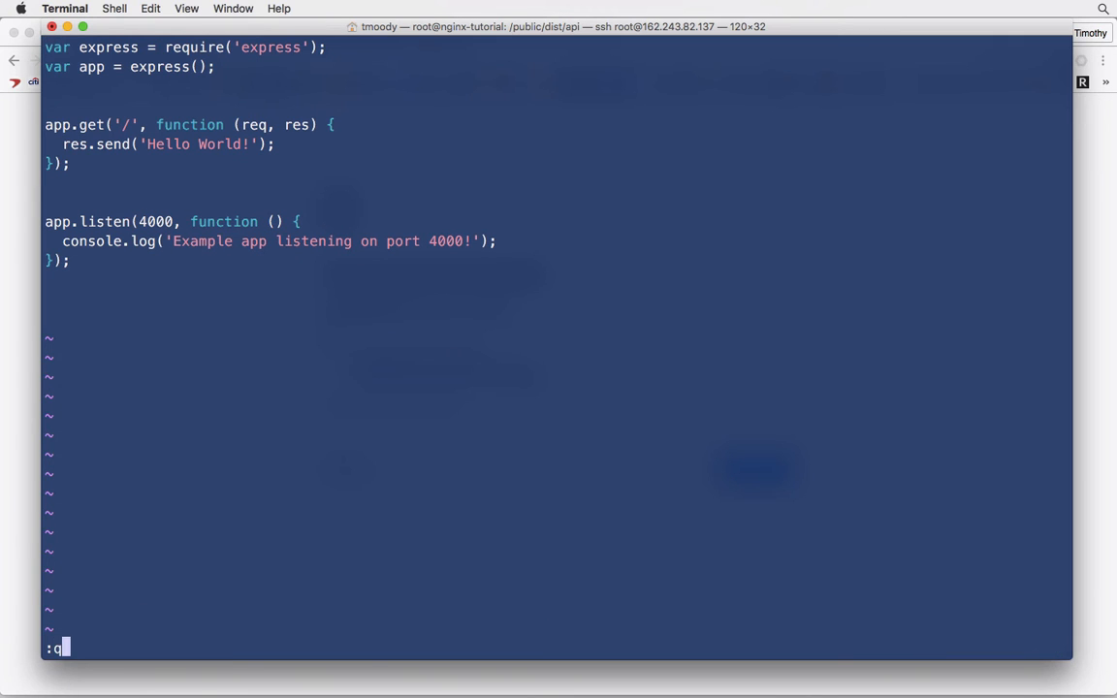
{"action": "key", "text": "Return"}
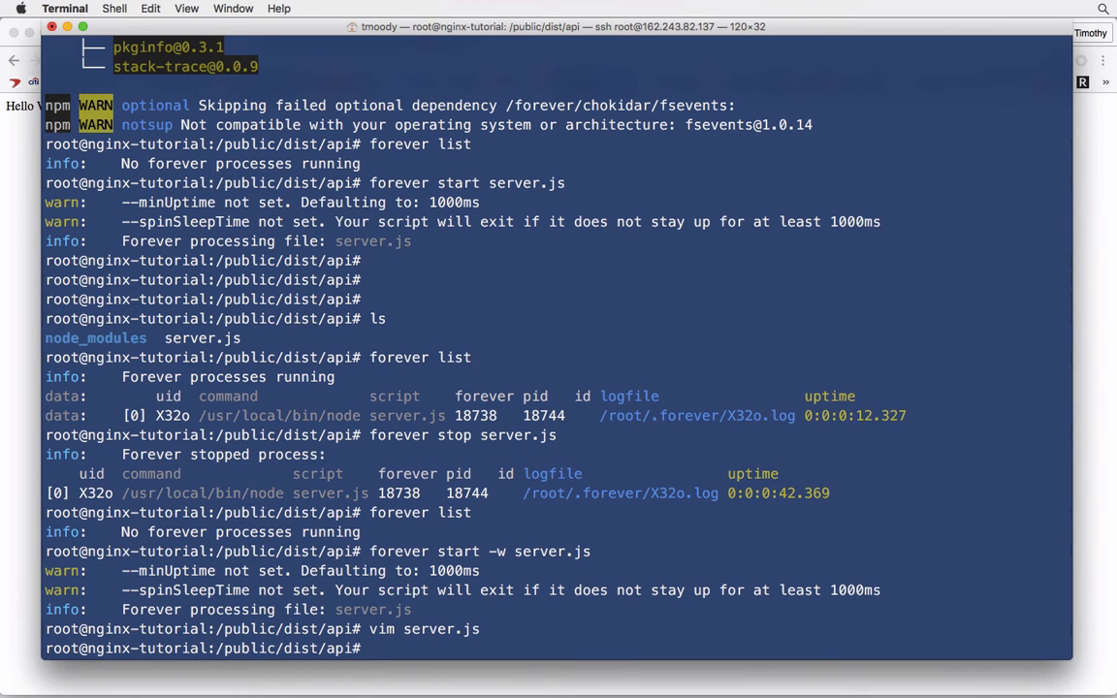
{"action": "type", "text": "forever list"}
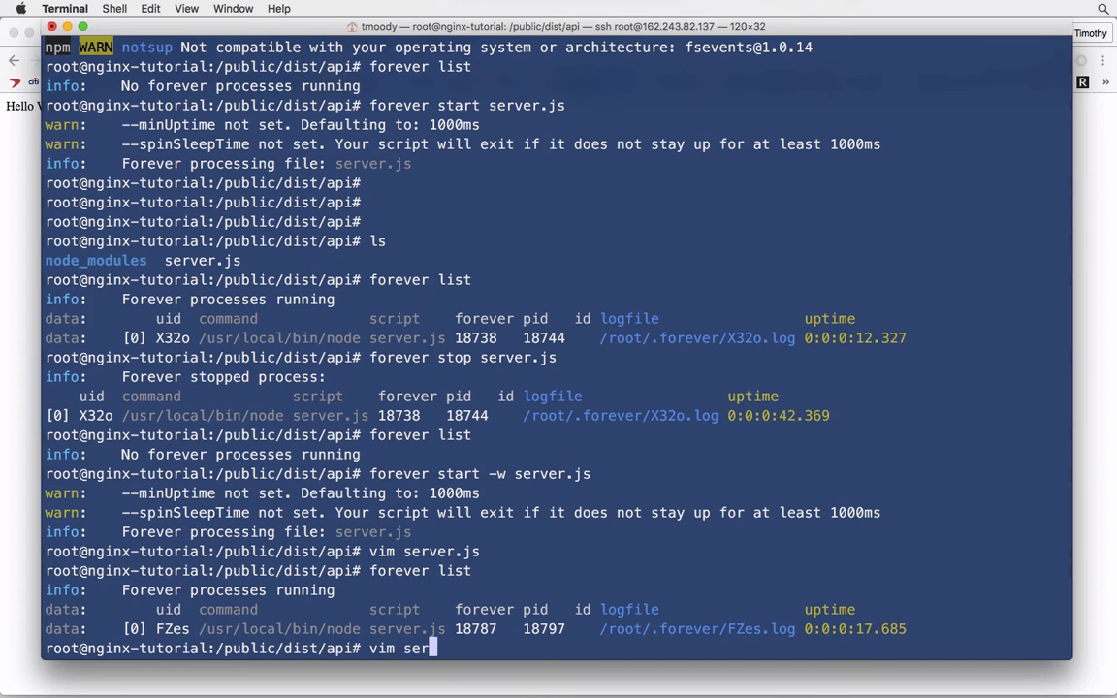
{"action": "type", "text": "v"}
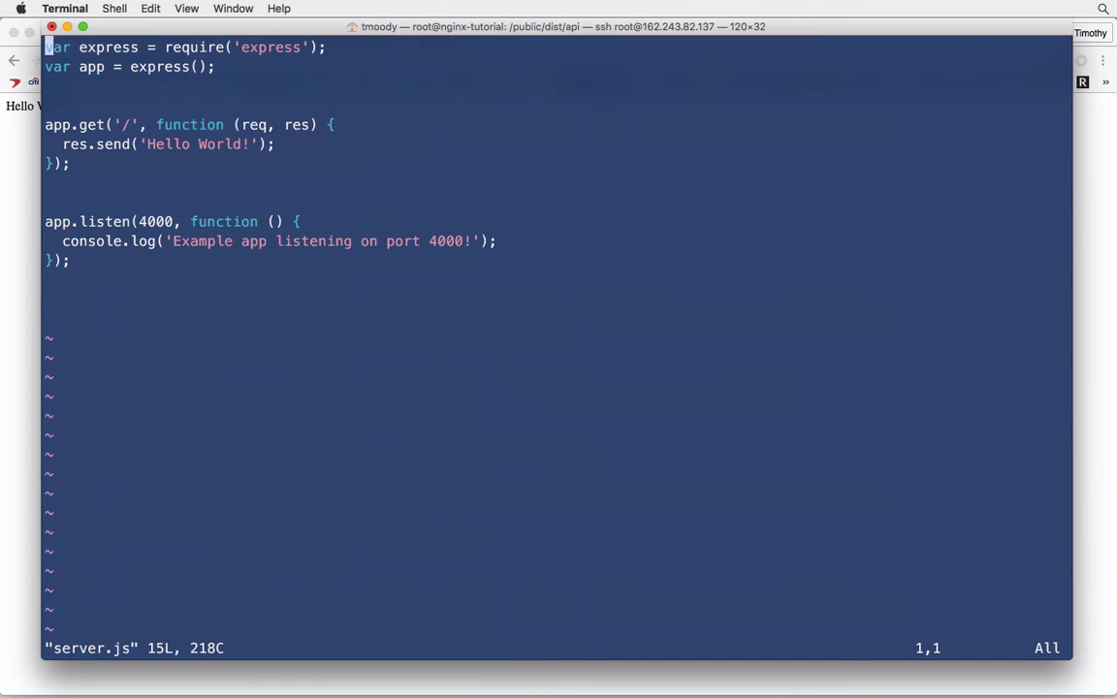
{"action": "key", "text": "j"}
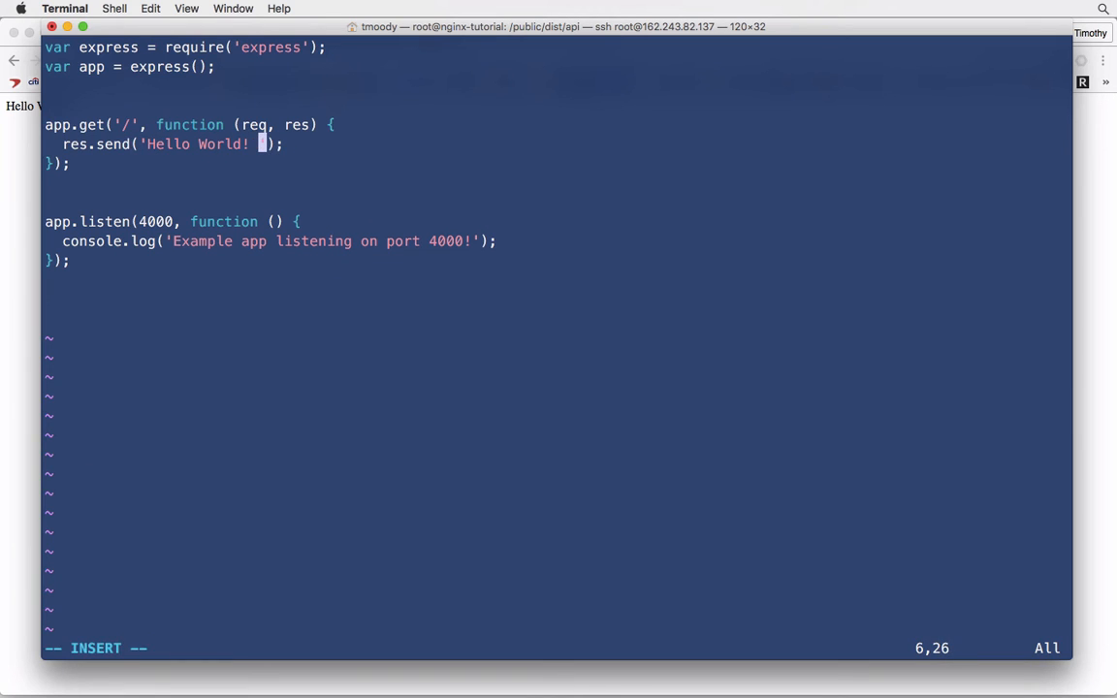
{"action": "type", "text": "123"}
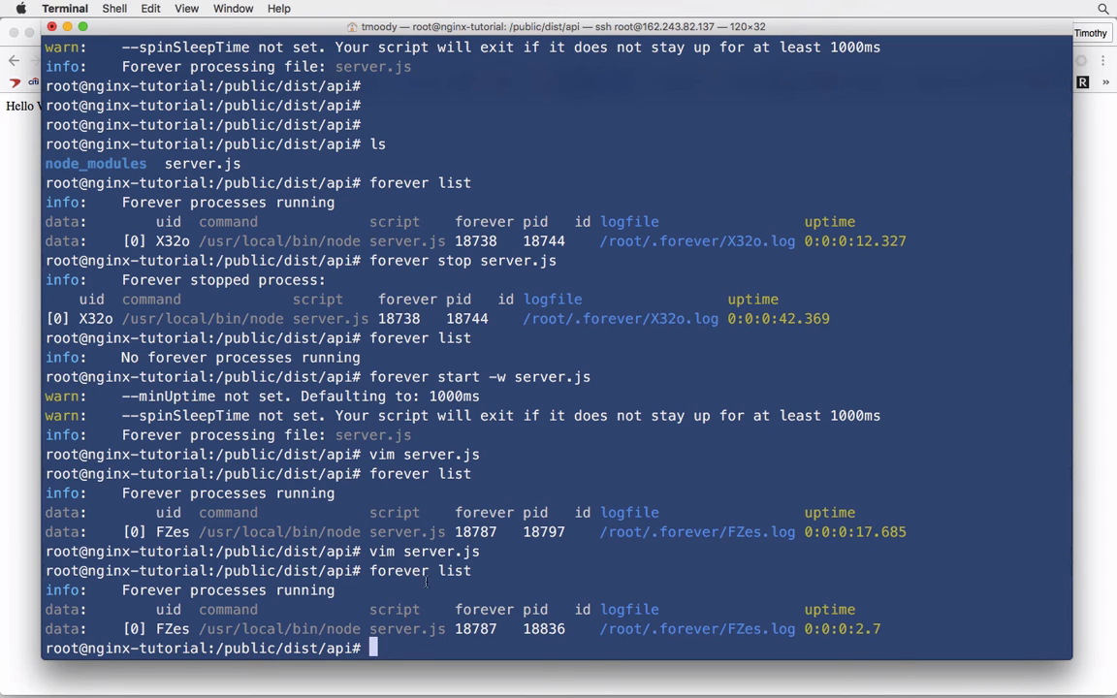
{"action": "mouse_move", "coordinate": [3, 229]}
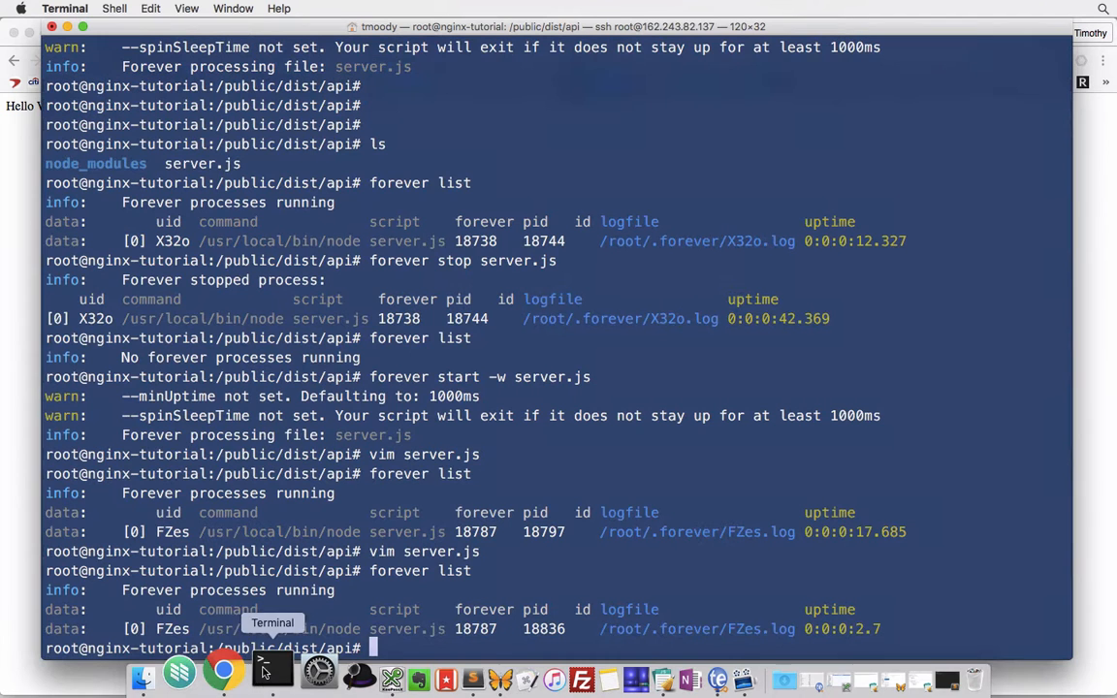
Check forever list, create test.js in vim, save it, and list forever processes again
{"action": "type", "text": "forever list"}
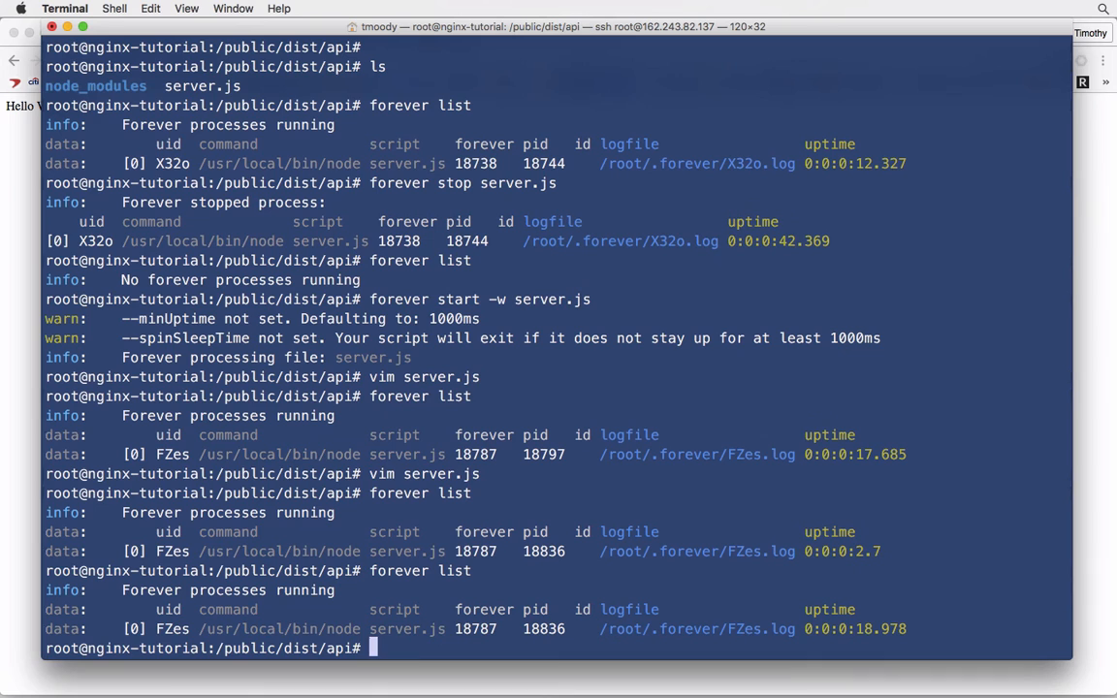
{"action": "type", "text": "forever list"}
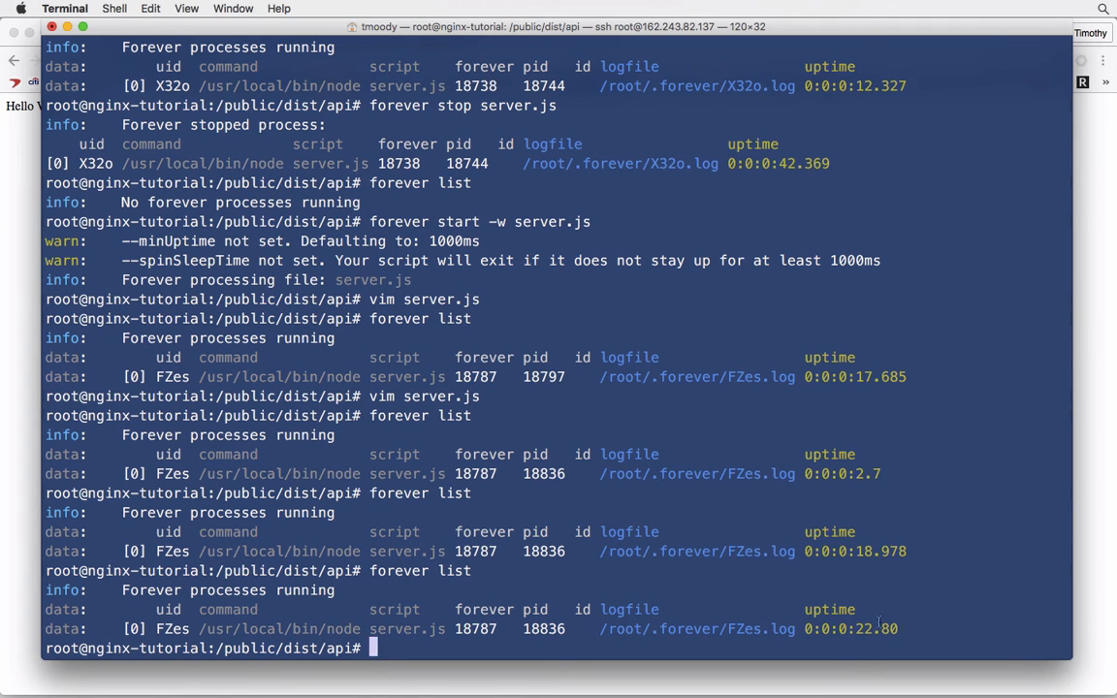
{"action": "mouse_move", "coordinate": [747, 458]}
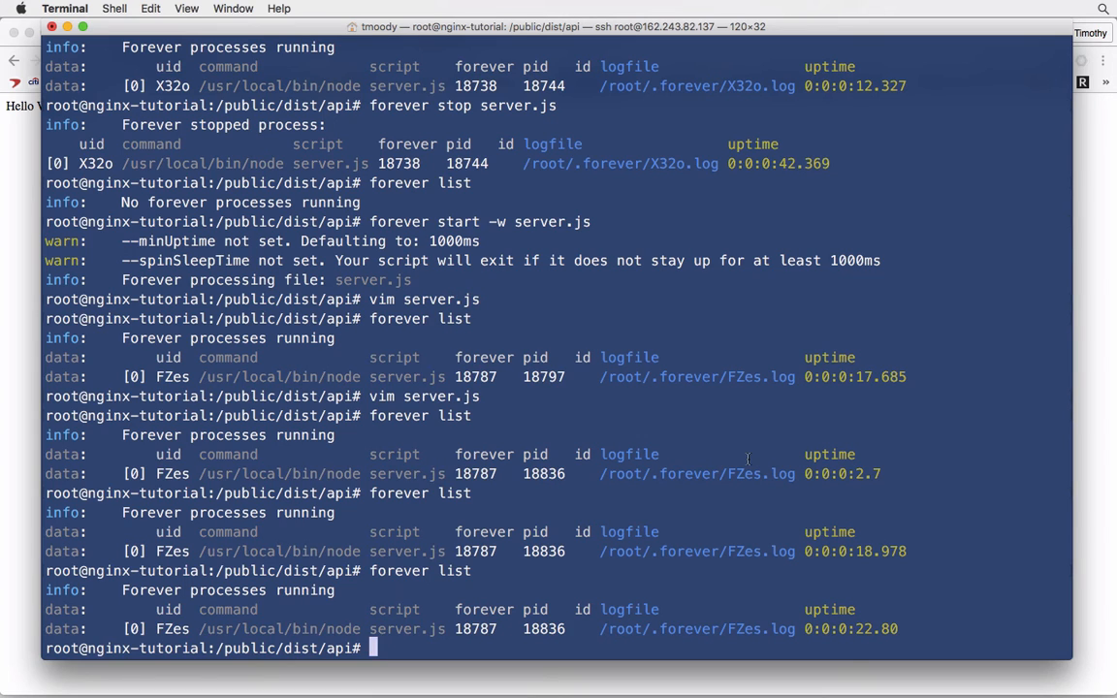
{"action": "type", "text": "vim test.js"}
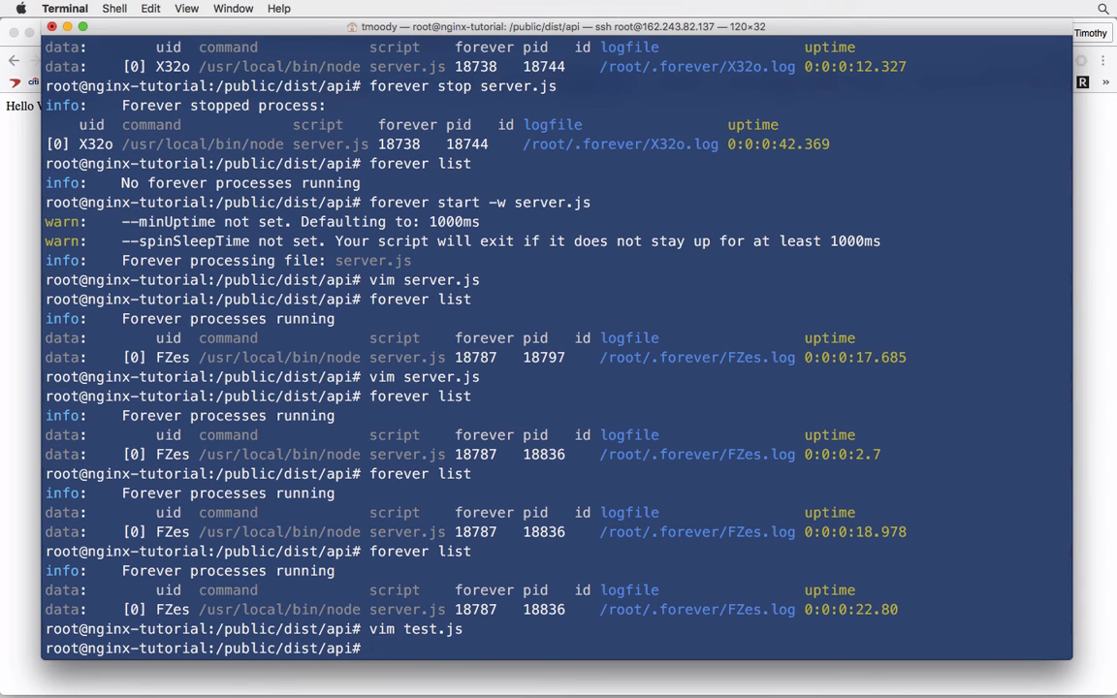
{"action": "key", "text": "Return"}
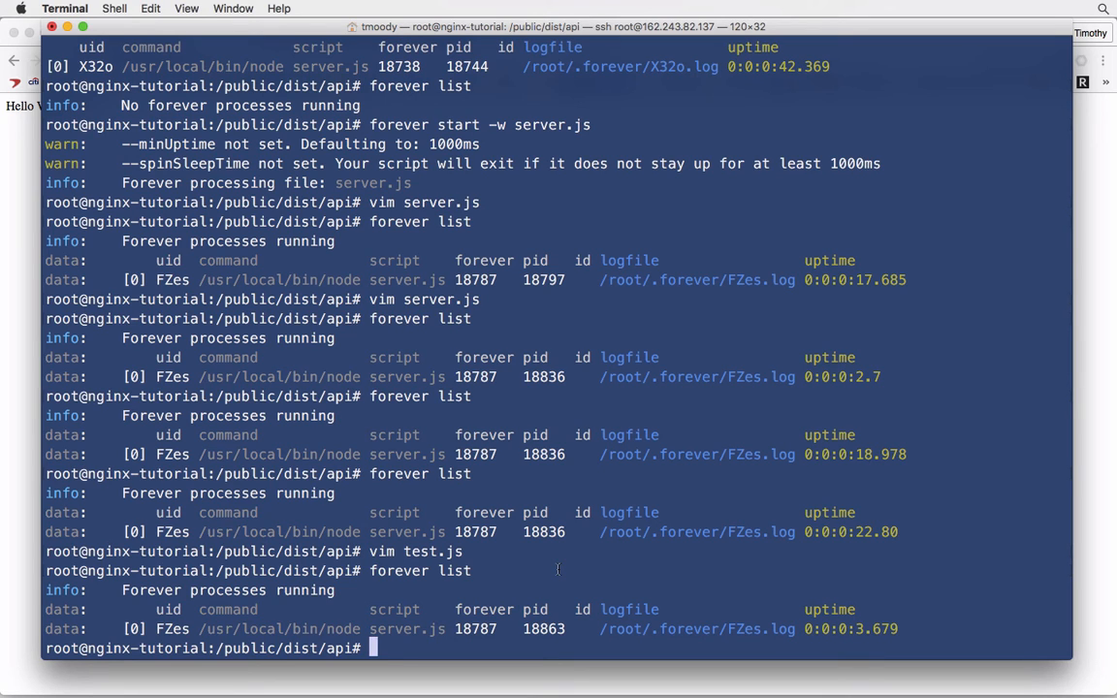
{"action": "type", "text": "forever stop s"}
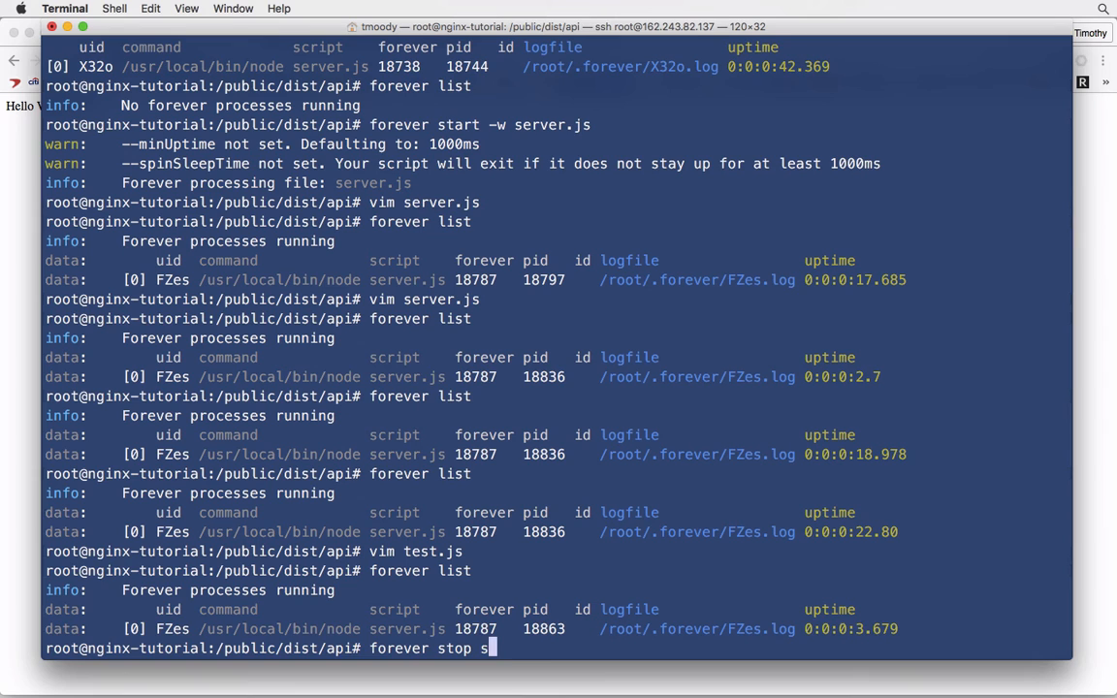
Stop server.js, confirm no processes remain, then start server.js under forever again
{"action": "key", "text": "Enter"}
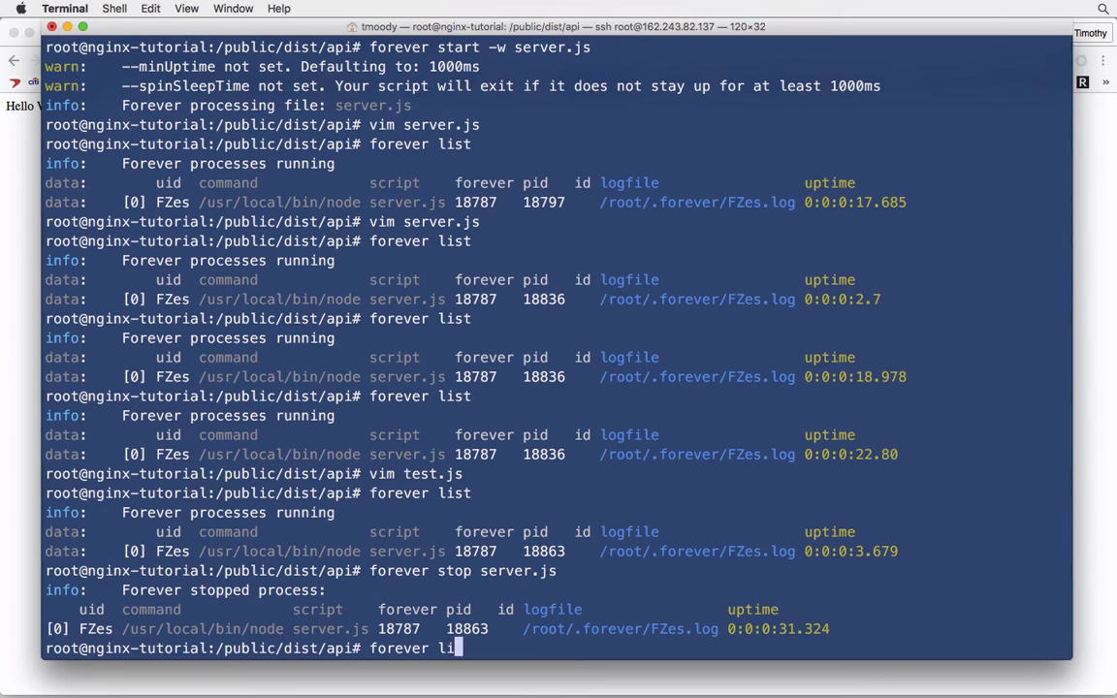
{"action": "key", "text": "enter"}
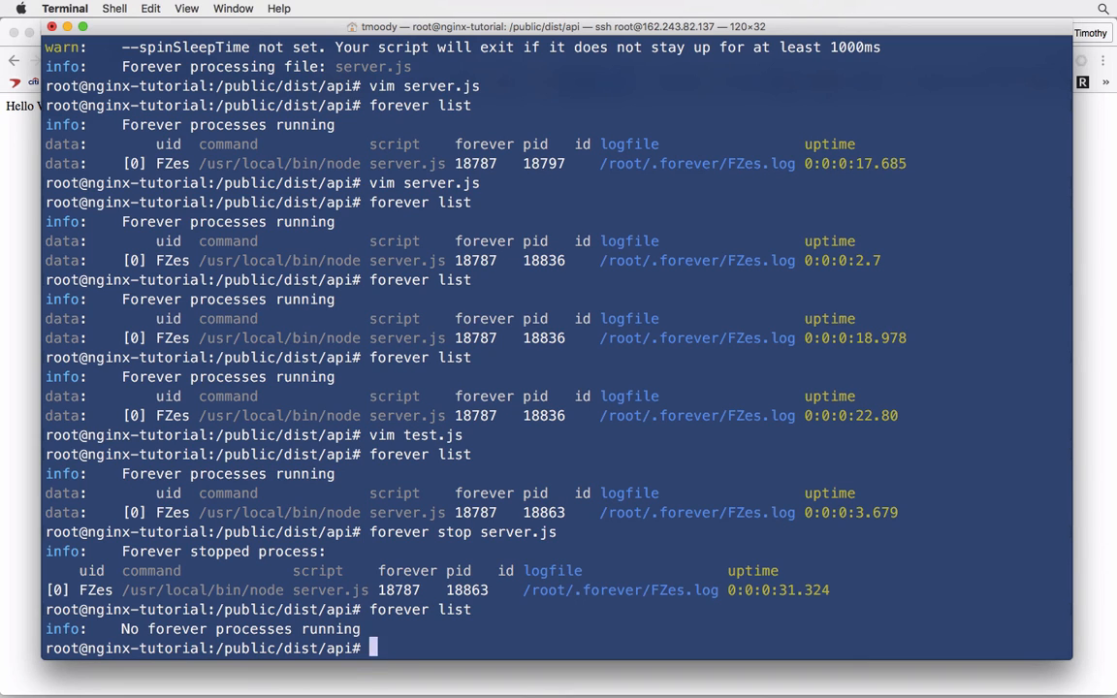
{"action": "type", "text": "forever"}
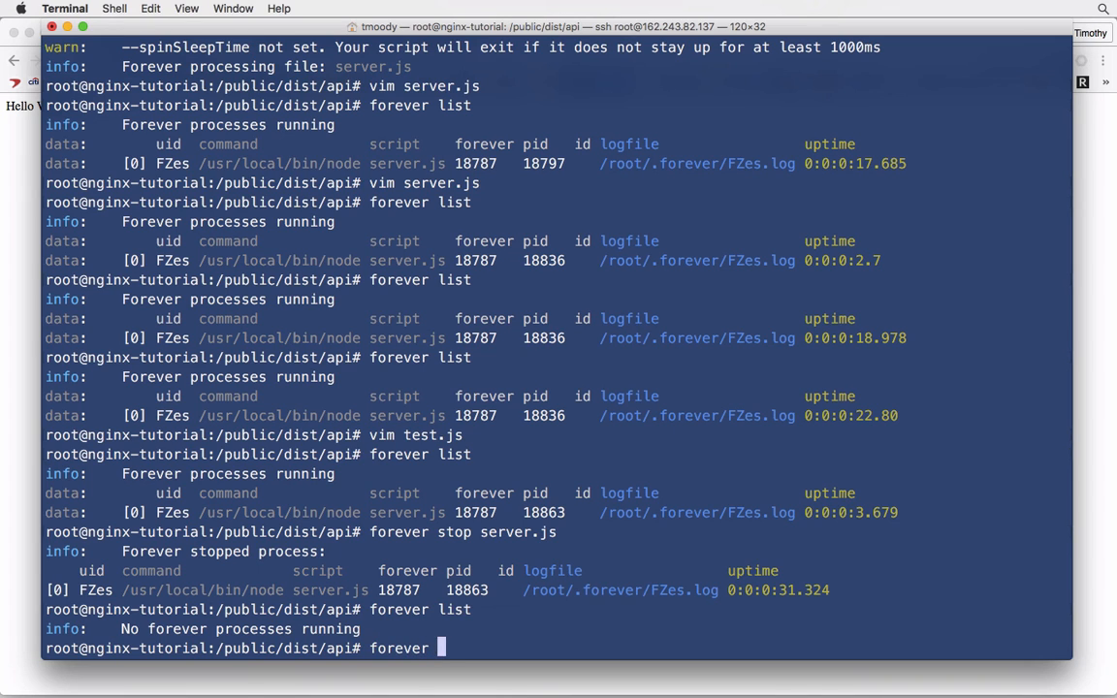
{"action": "type", "text": "start serv"}
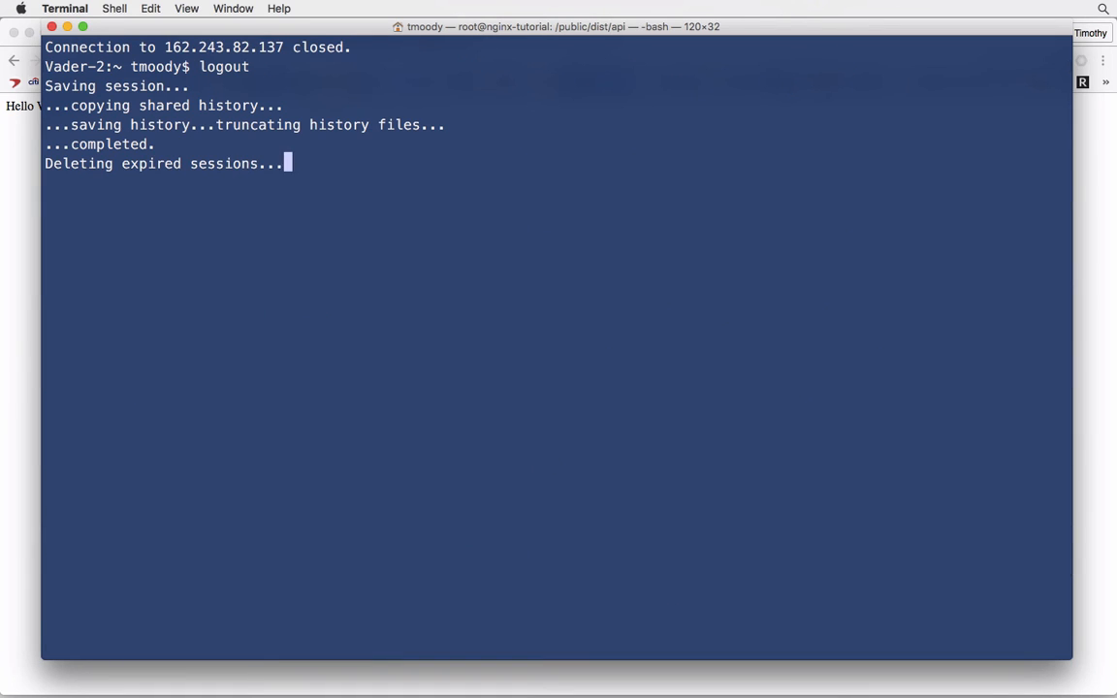
{"action": "left_click", "coordinate": [66, 8]}
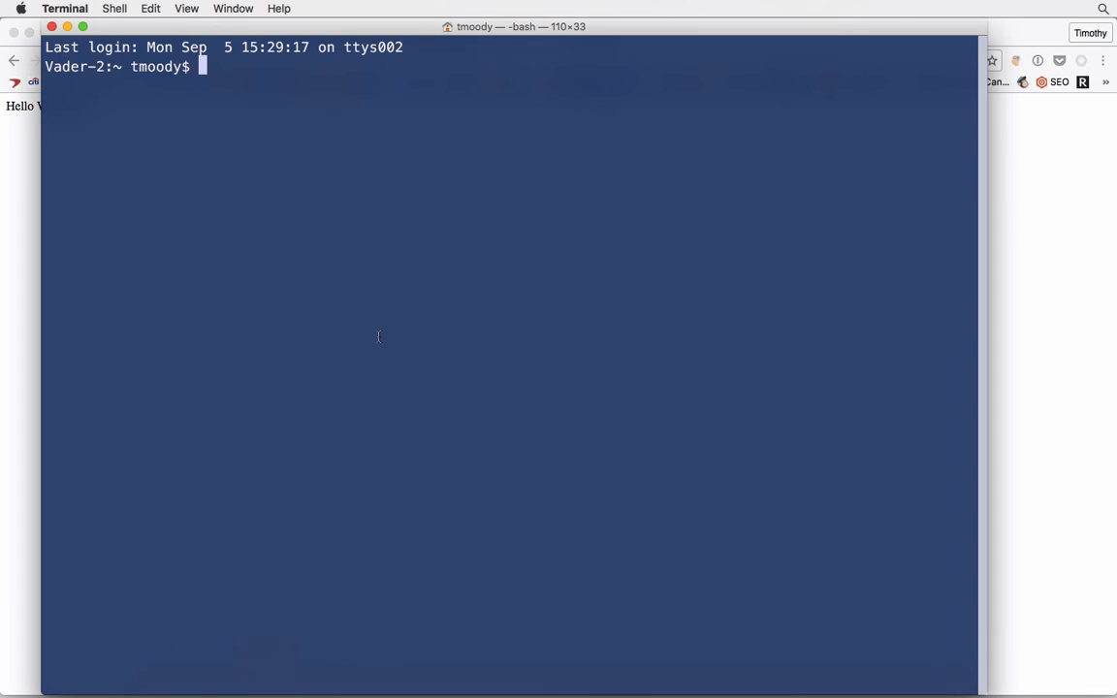
{"action": "type", "text": "ssh root@162.243.82.137"}
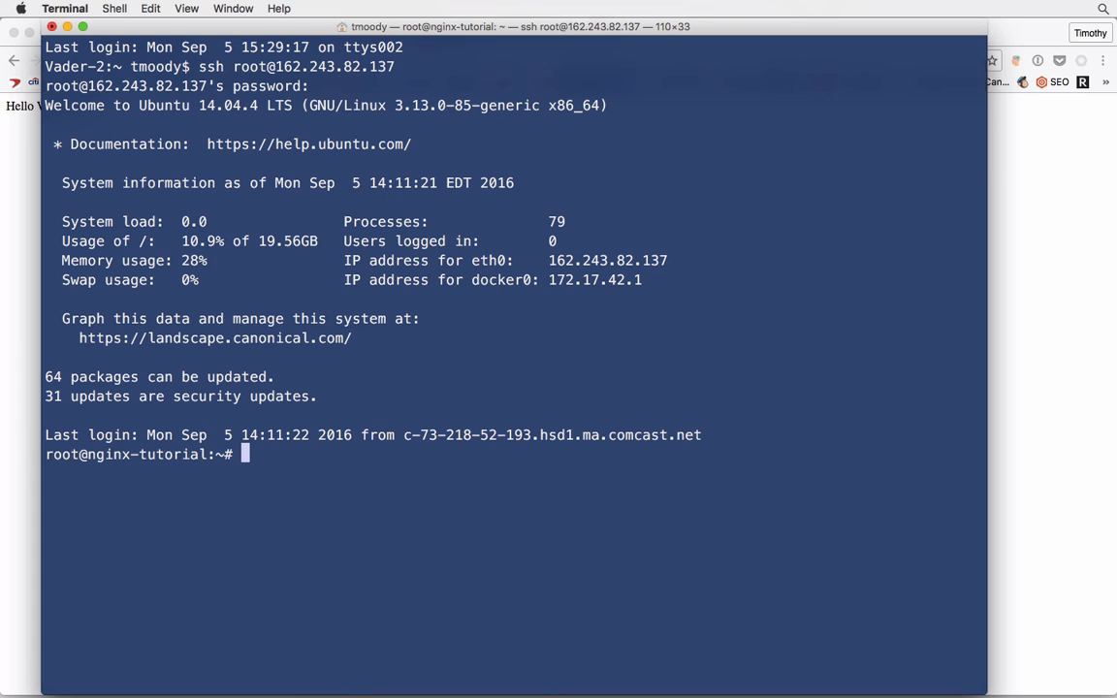
{"action": "type", "text": "forever list"}
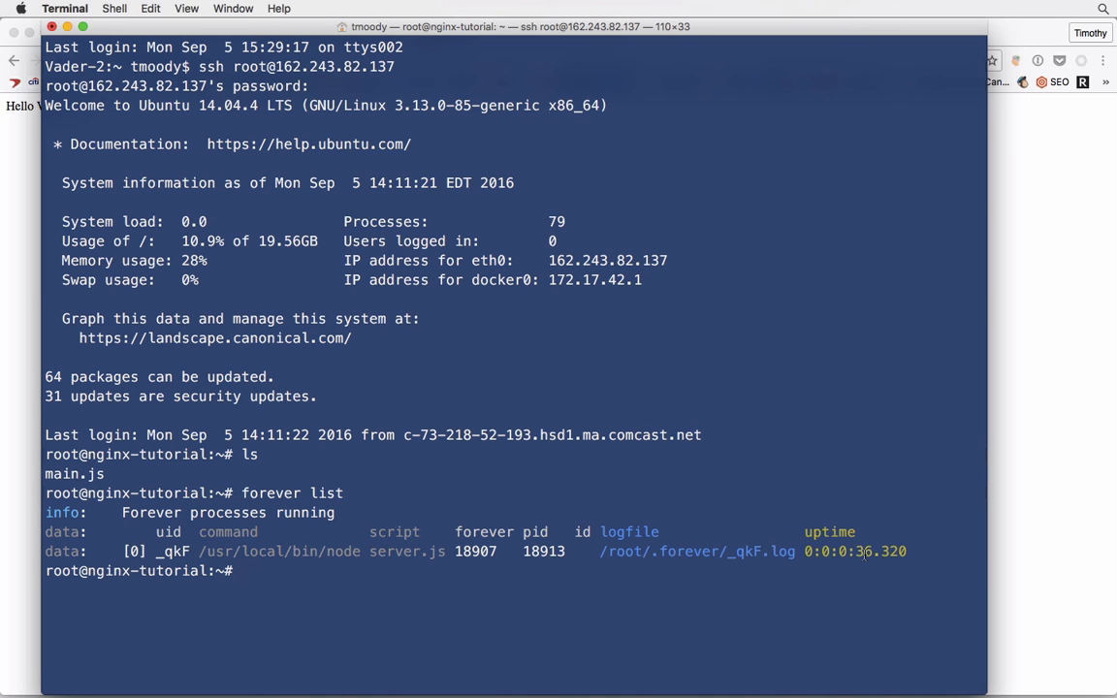
{"action": "mouse_move", "coordinate": [931, 458]}
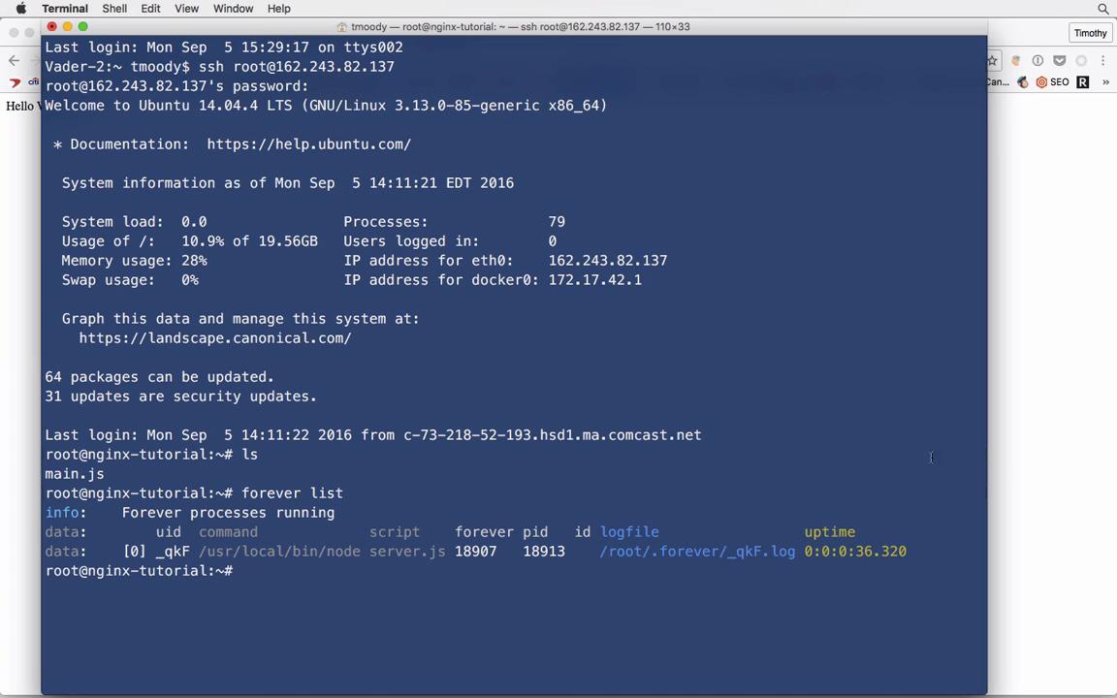